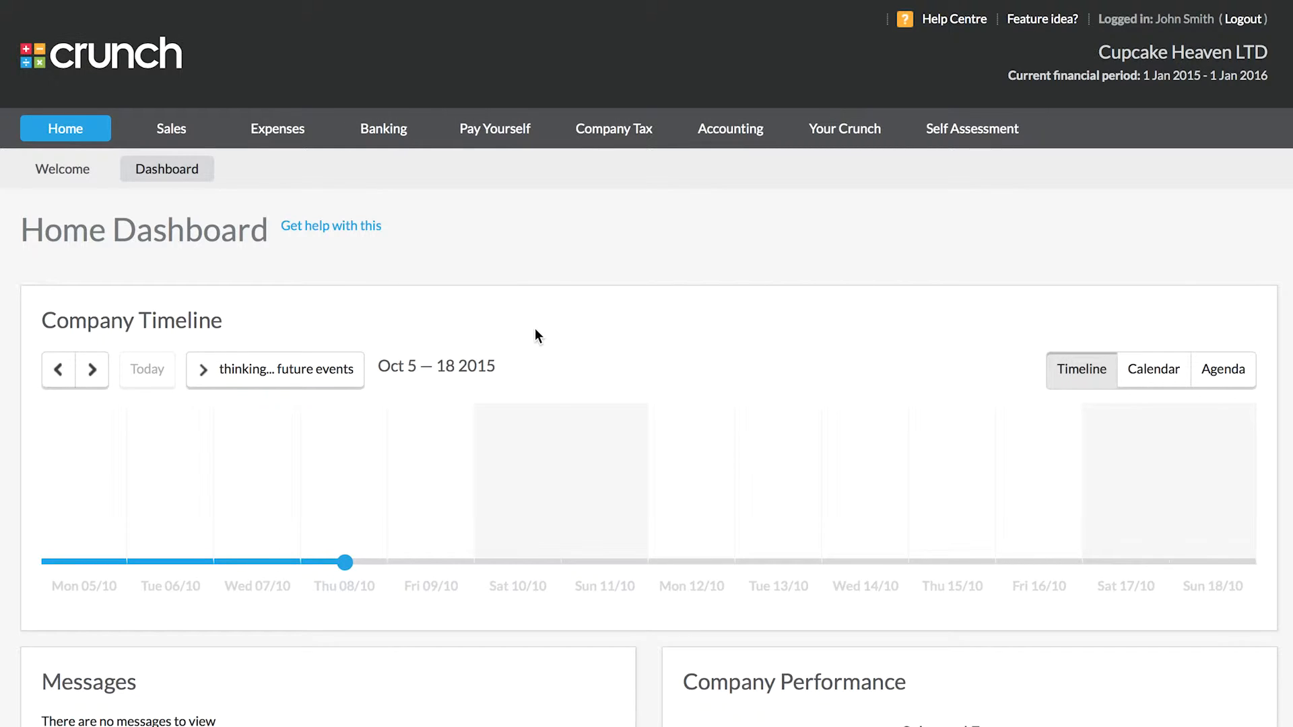
mouse_move(505, 270)
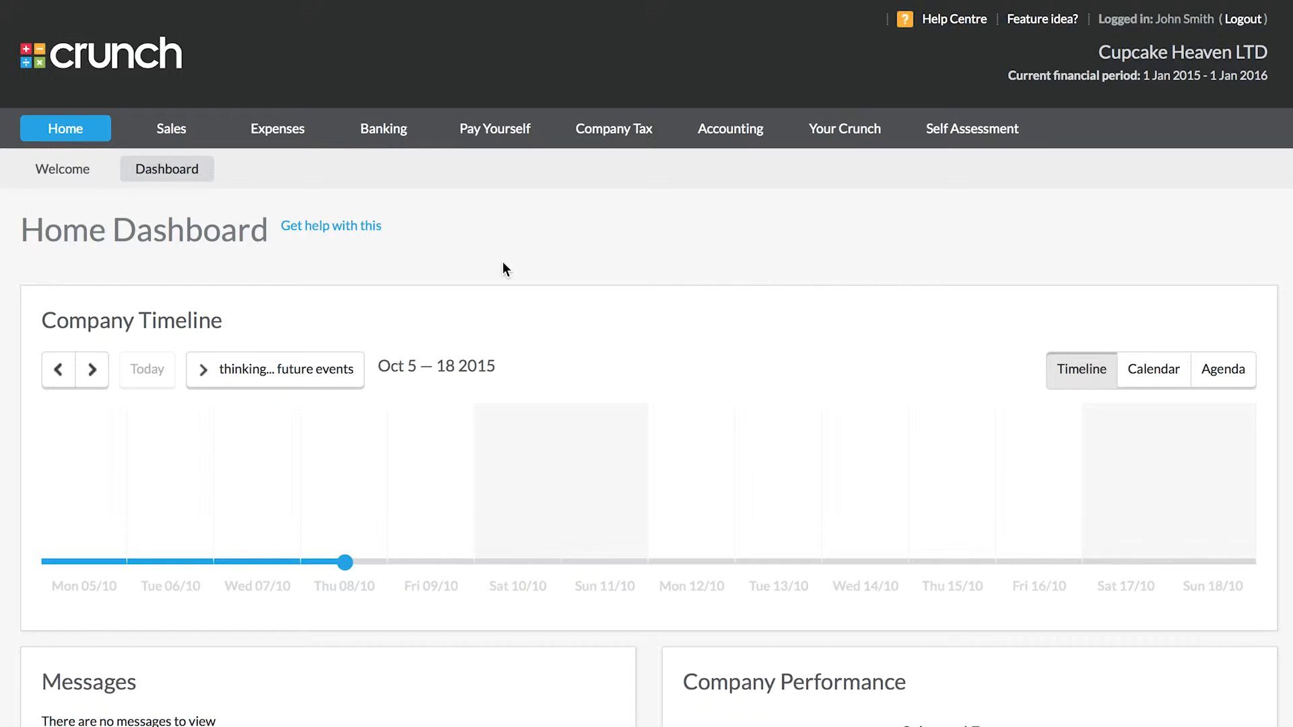
mouse_move(464, 241)
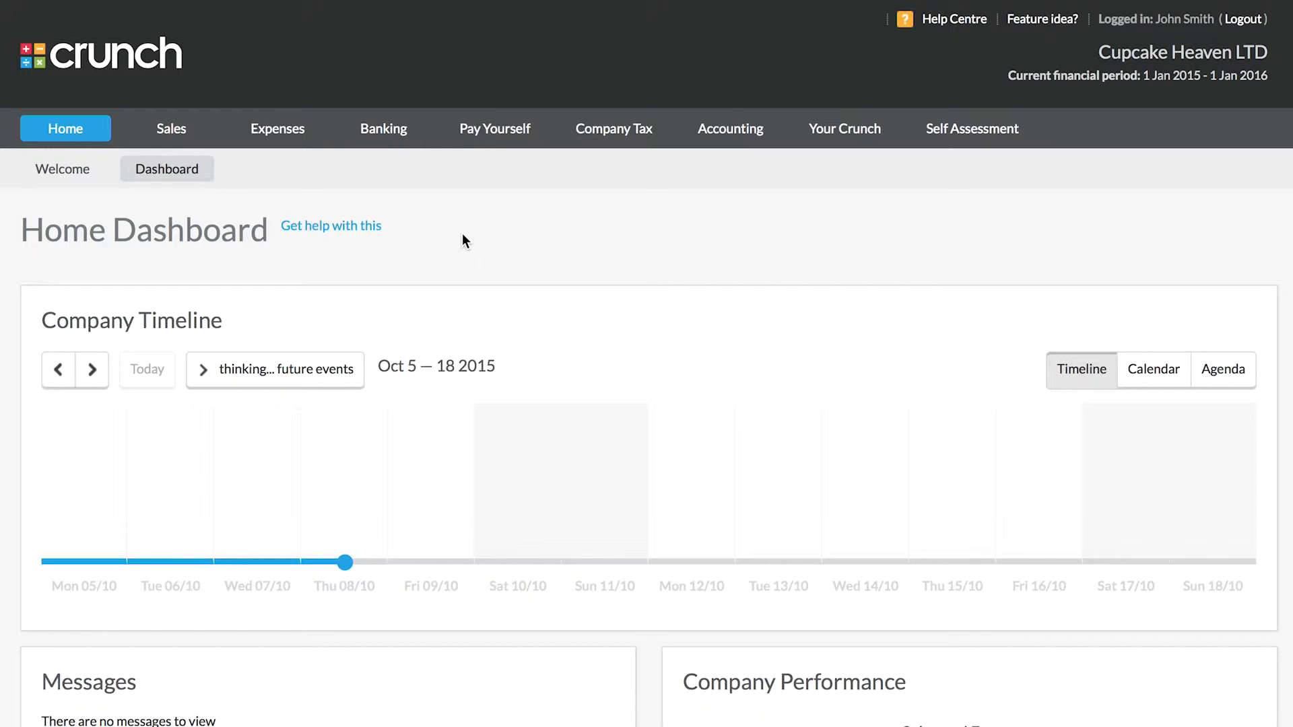
mouse_move(267, 200)
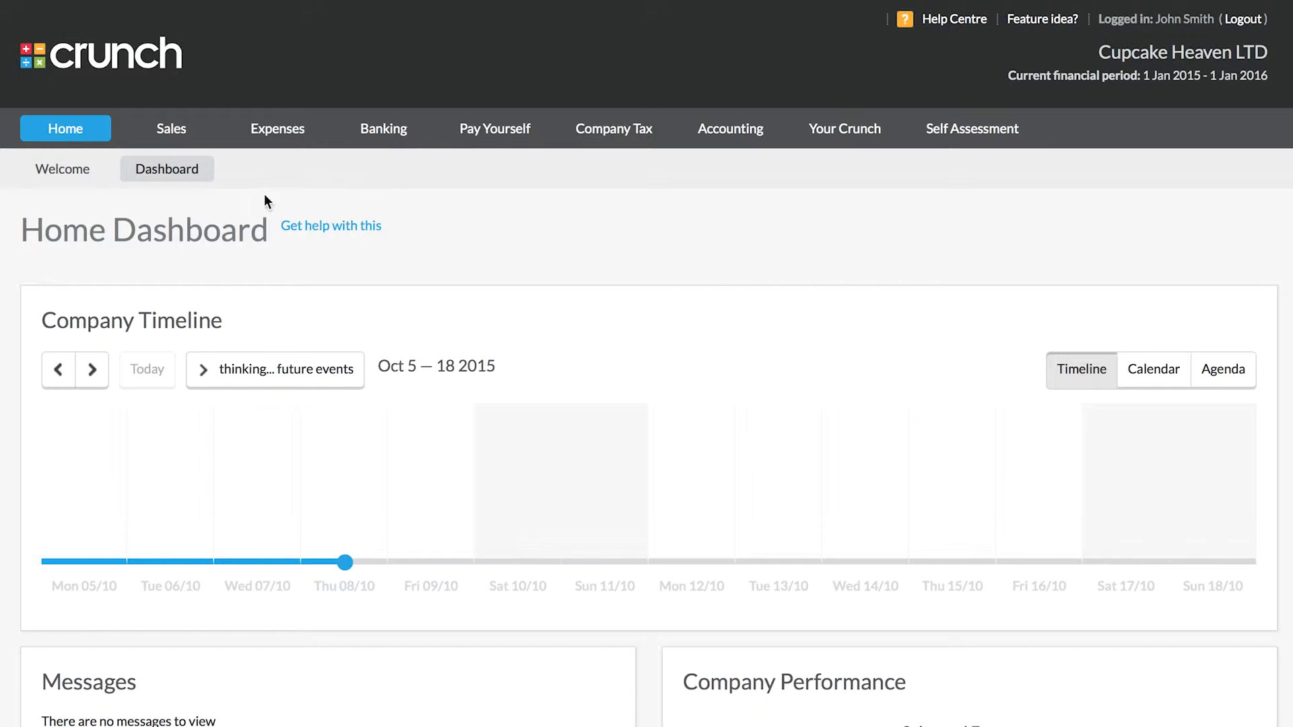
mouse_move(751, 162)
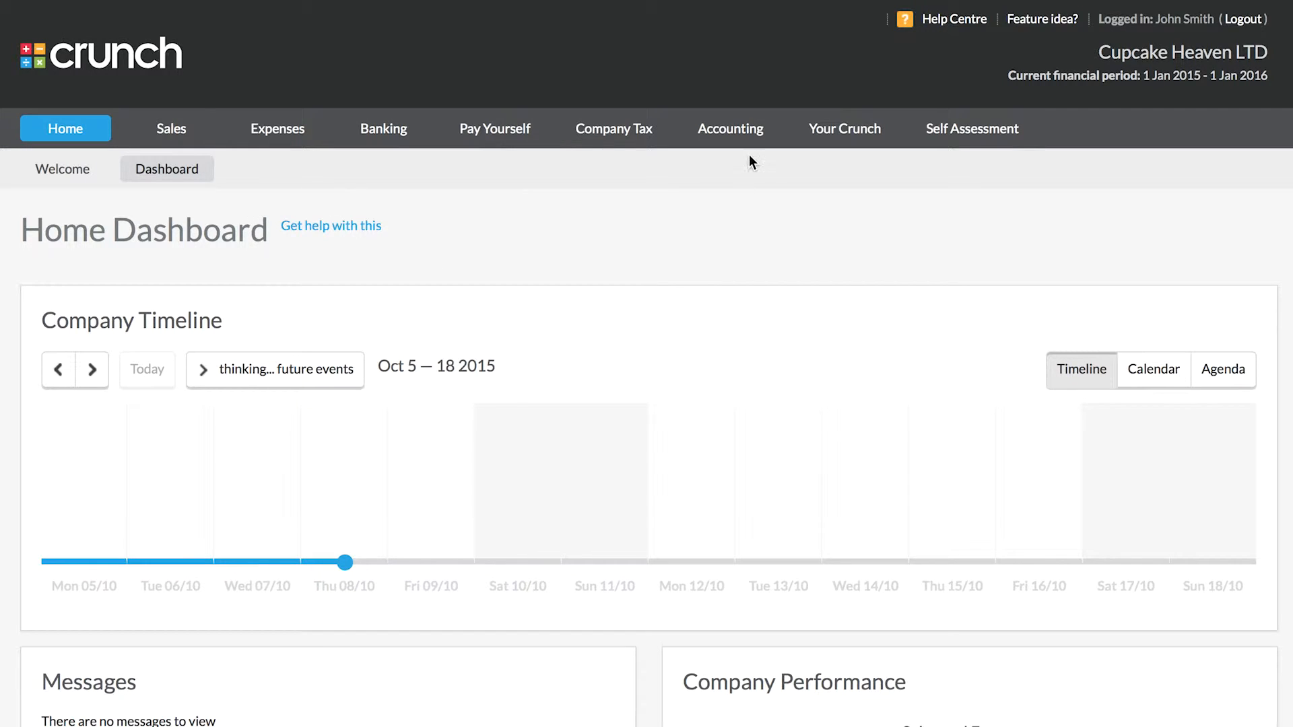
mouse_move(968, 24)
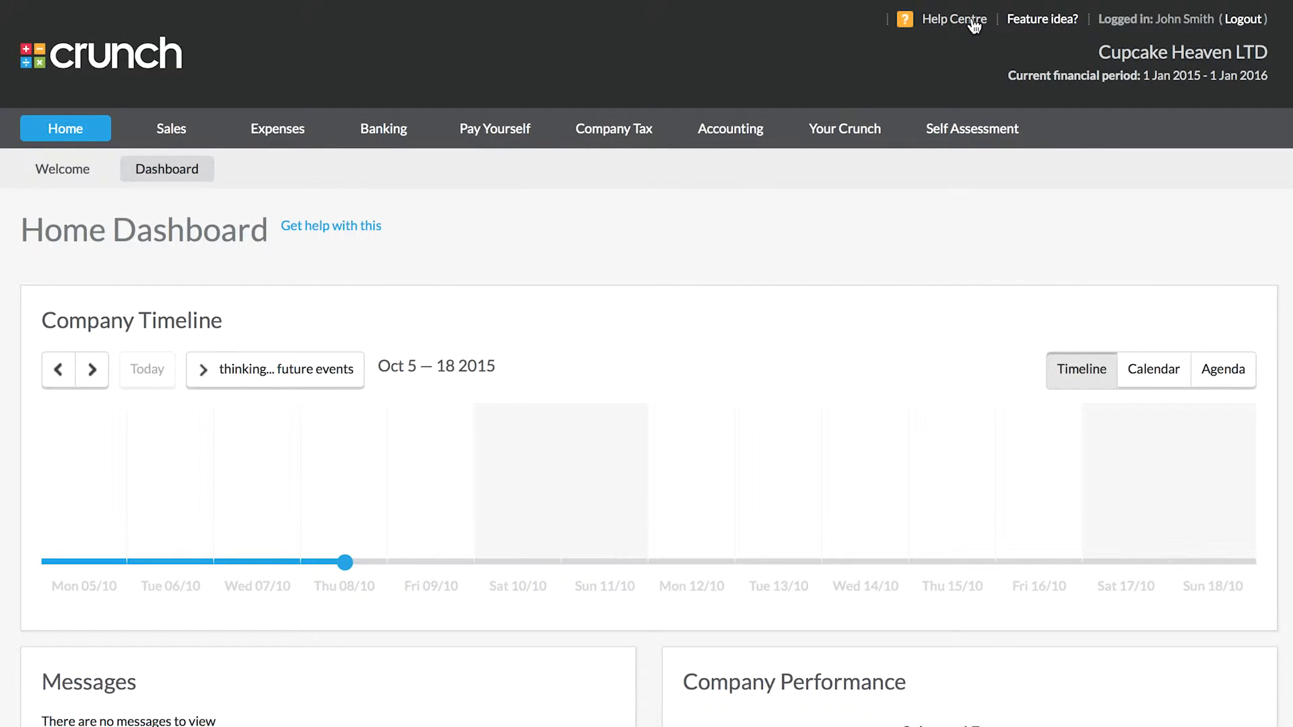
mouse_move(278, 129)
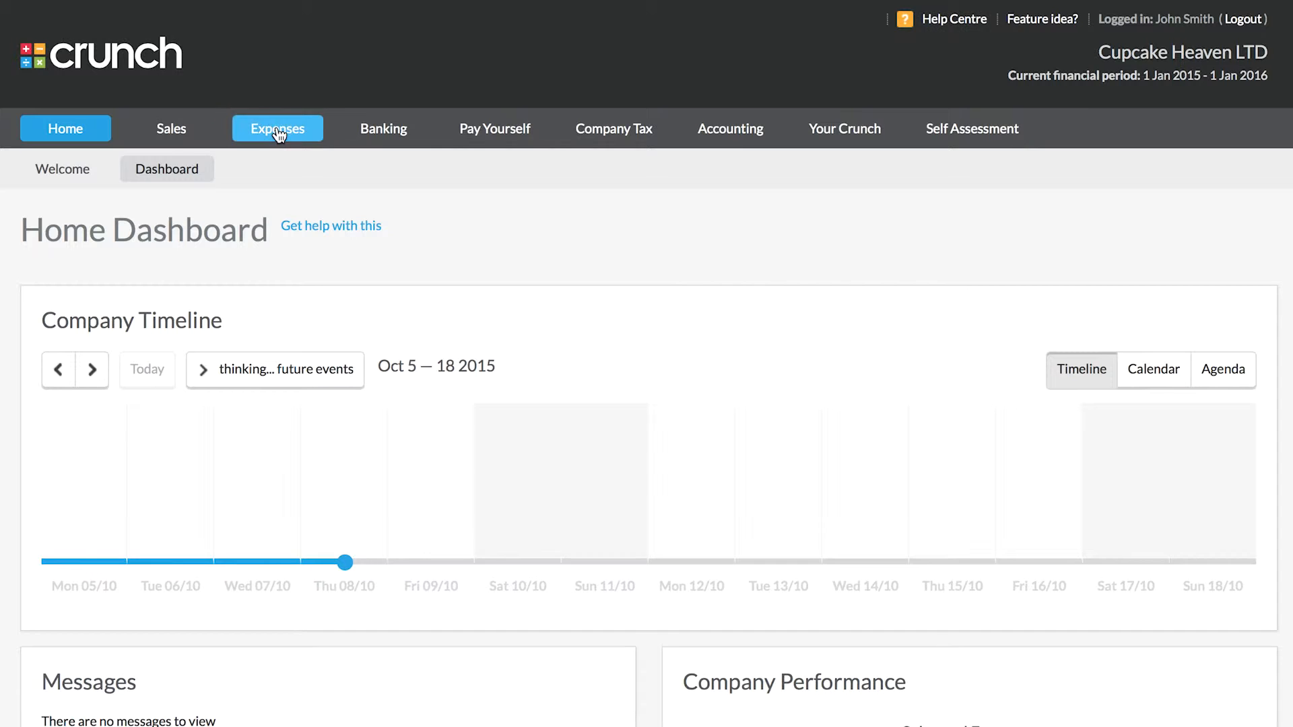
Step: Show the full Expenses list and bring up its Help & Tips related articles panel
click(277, 128)
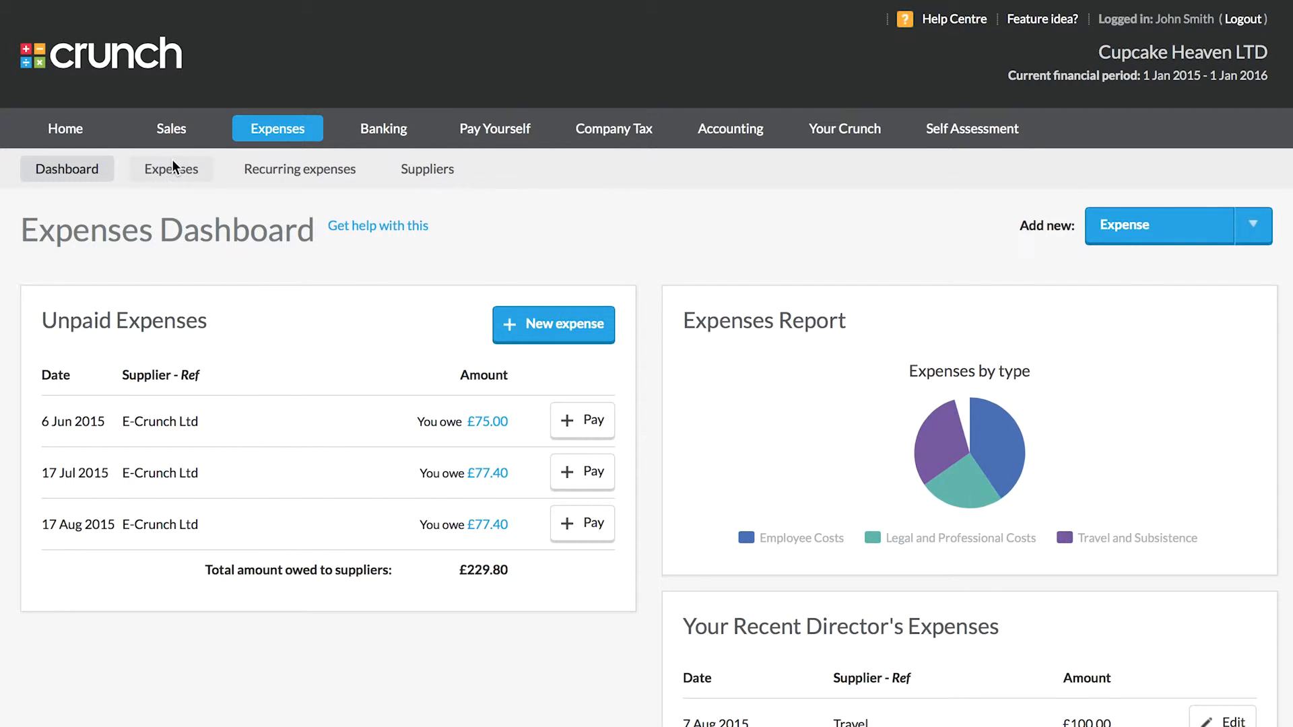
click(171, 168)
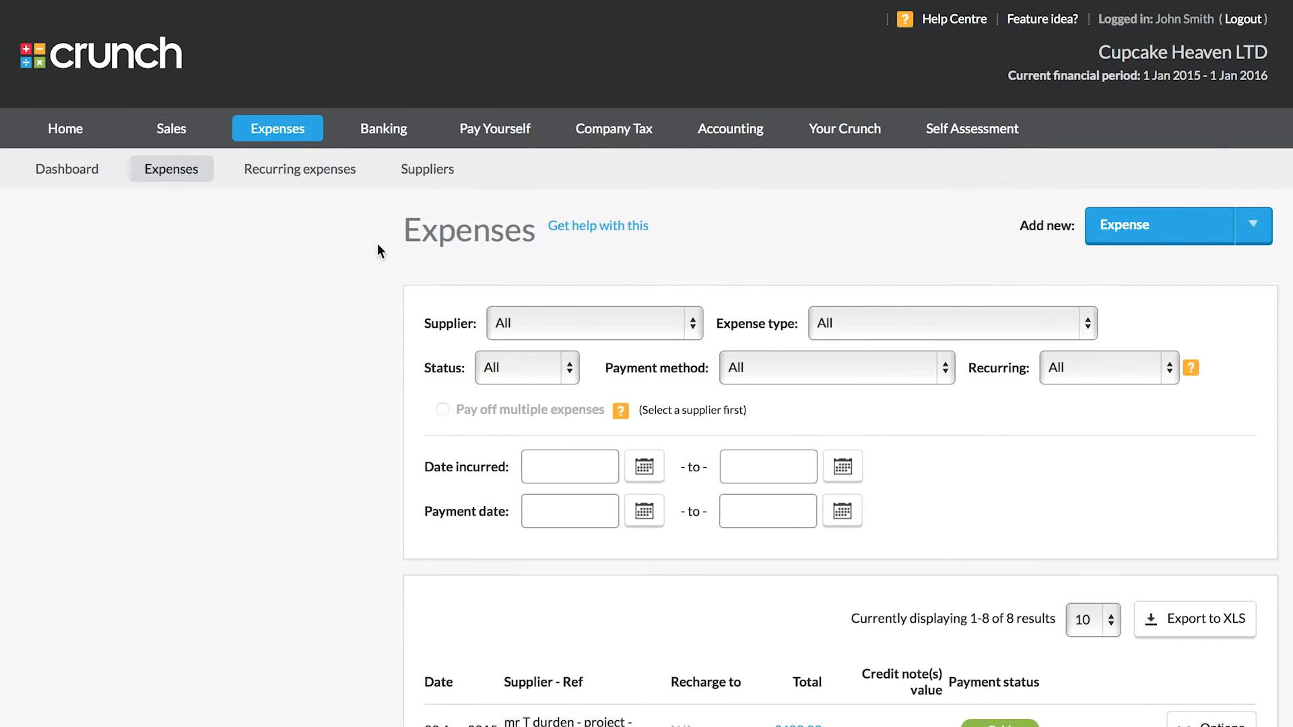
click(598, 225)
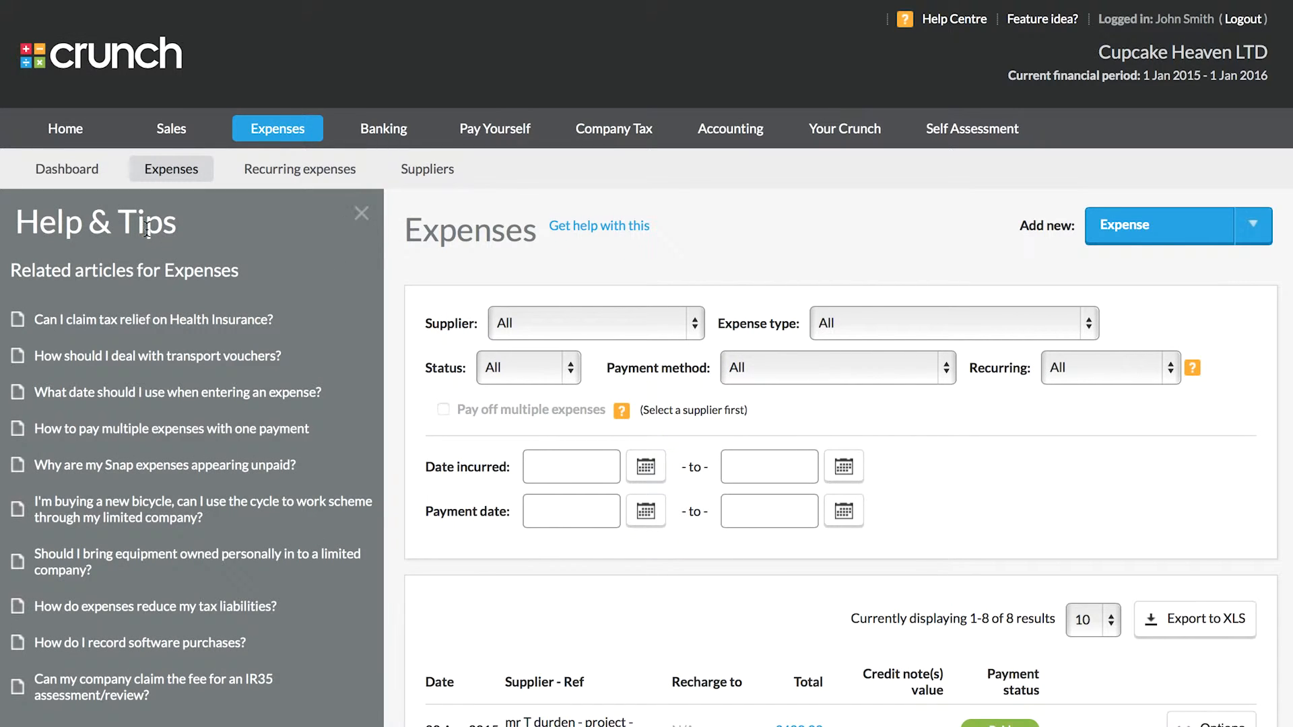
mouse_move(229, 241)
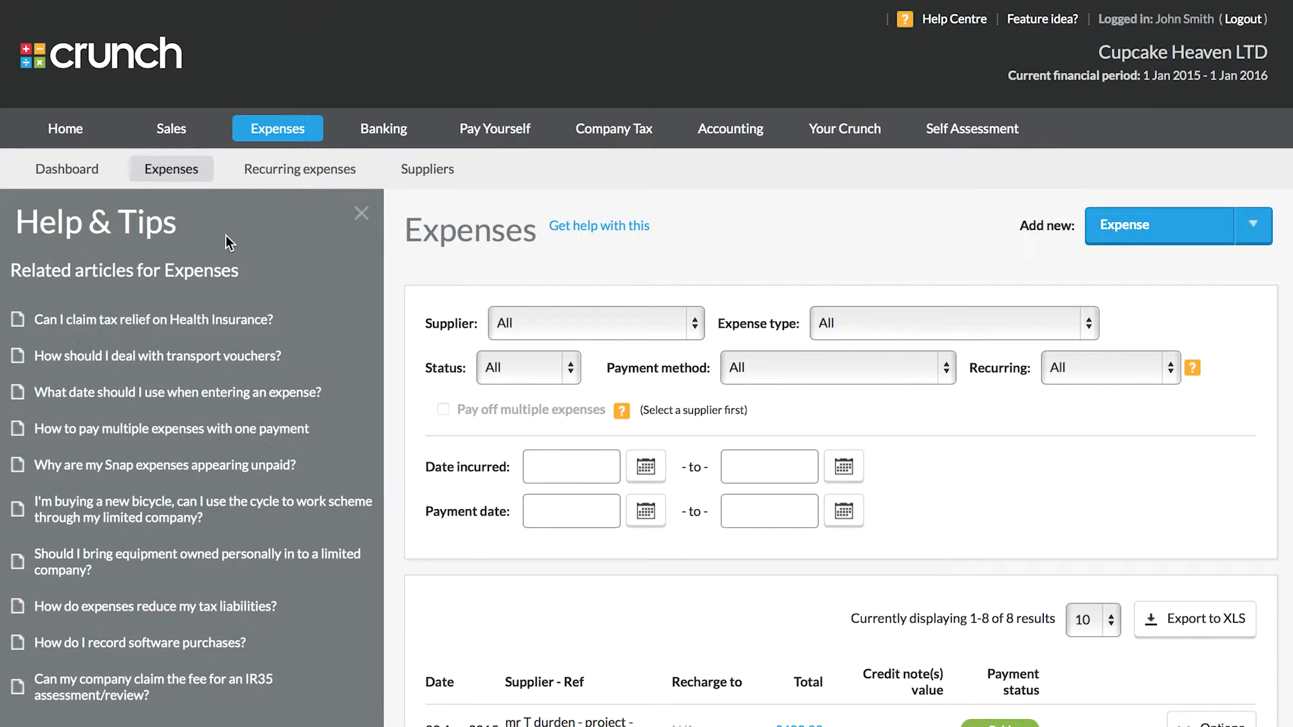
mouse_move(152, 321)
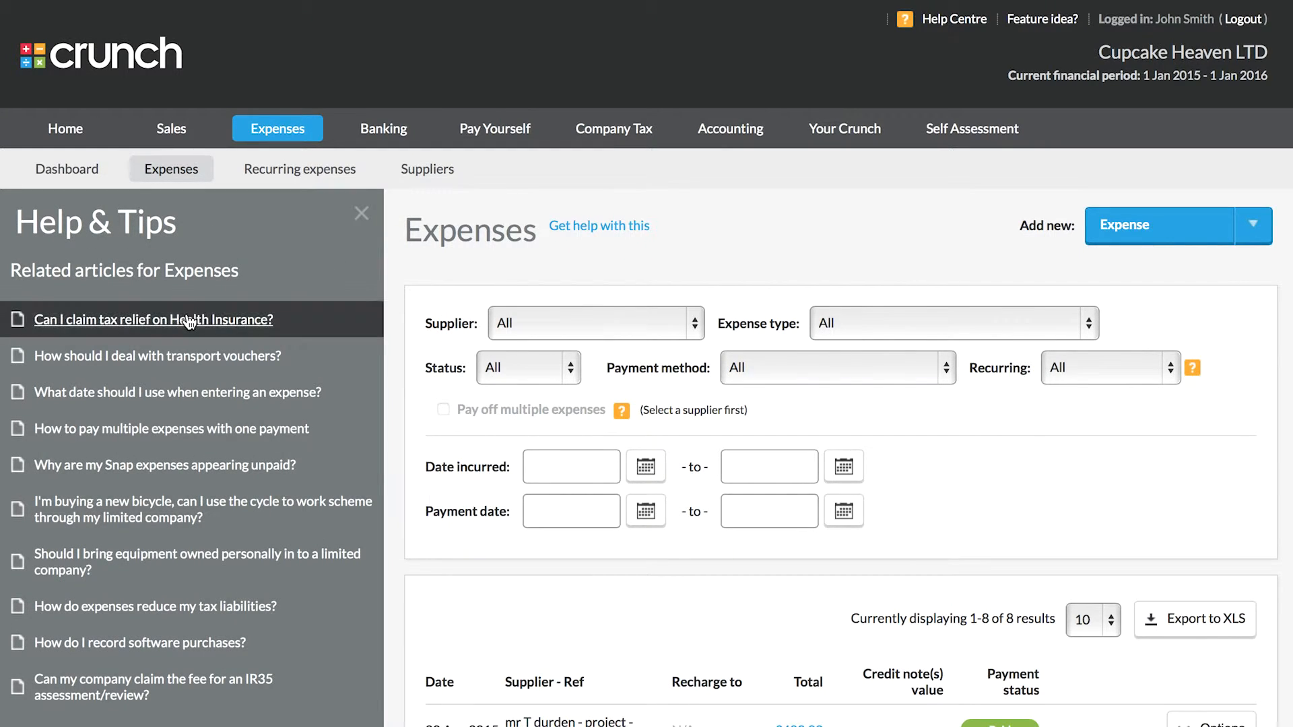
mouse_move(324, 259)
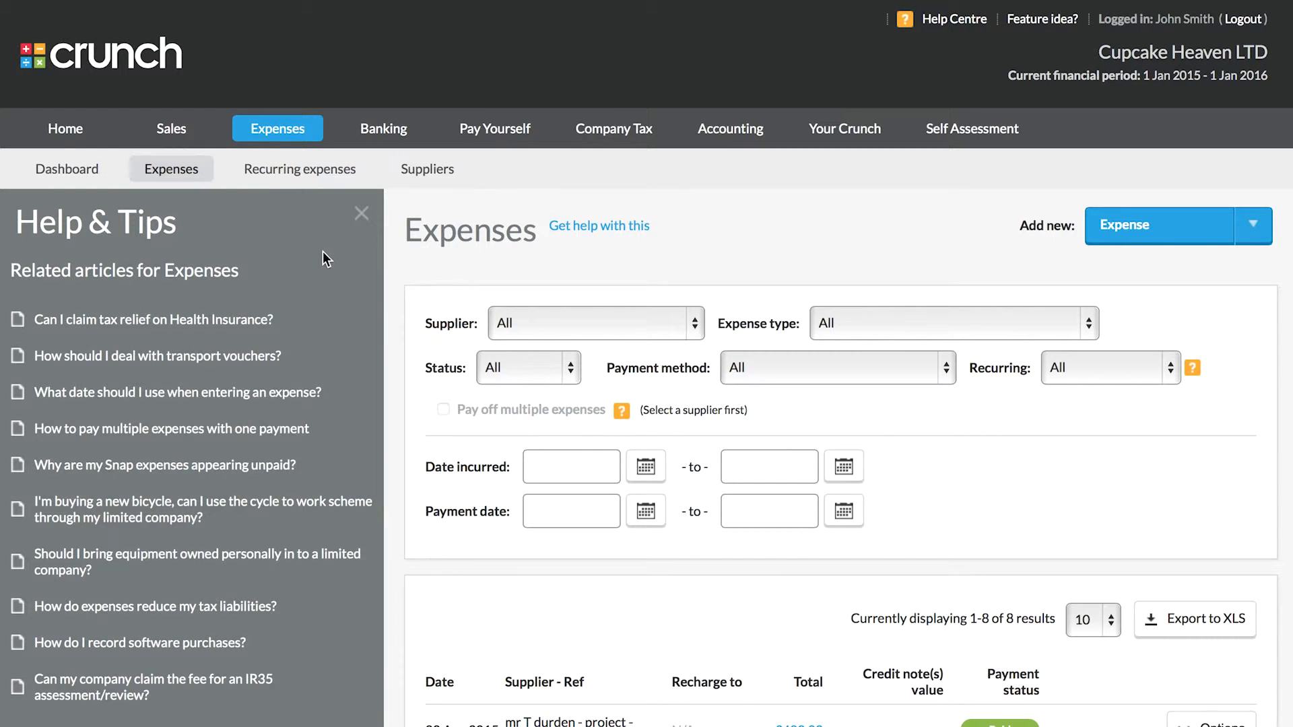
mouse_move(196, 229)
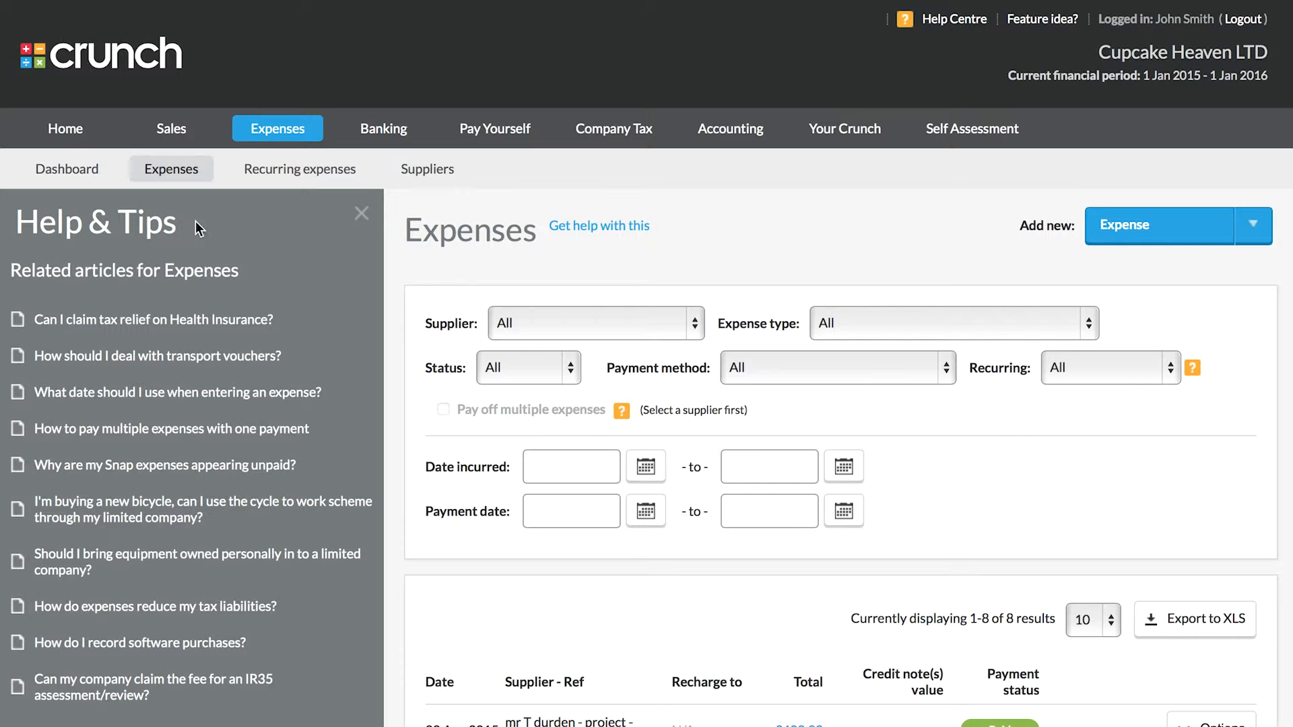
mouse_move(254, 237)
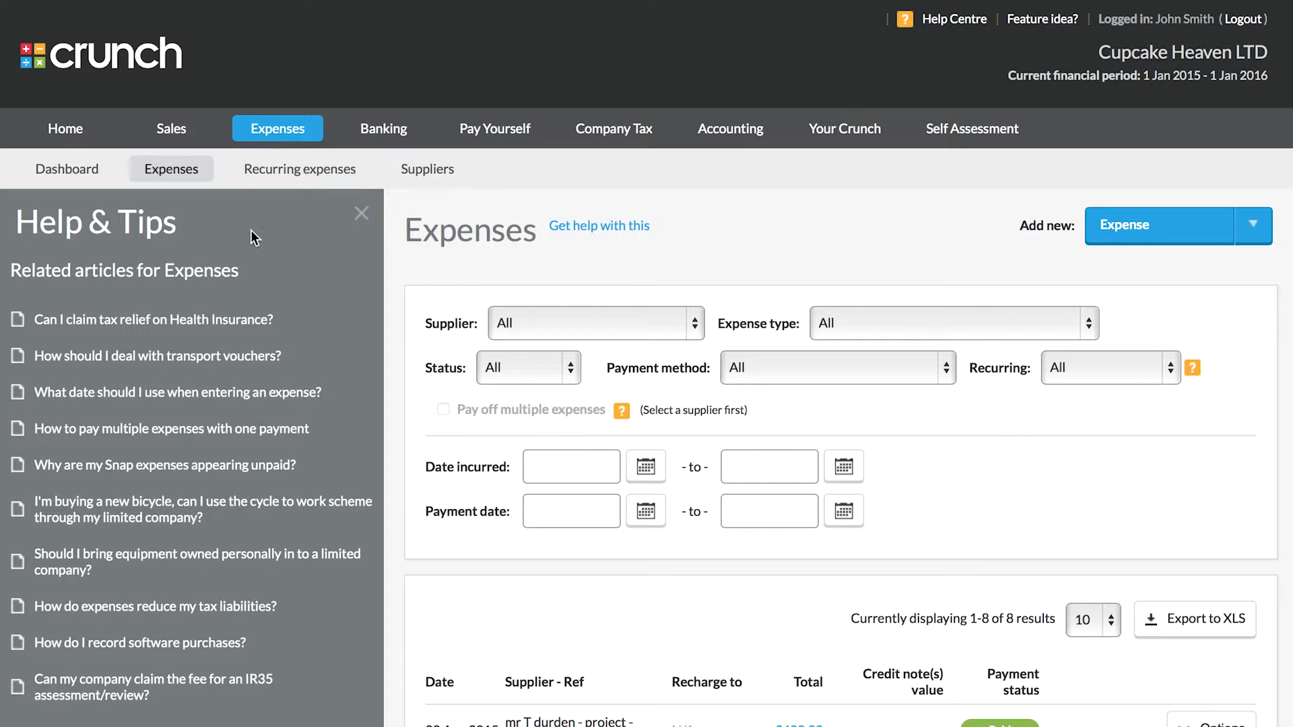
scroll(down, 3)
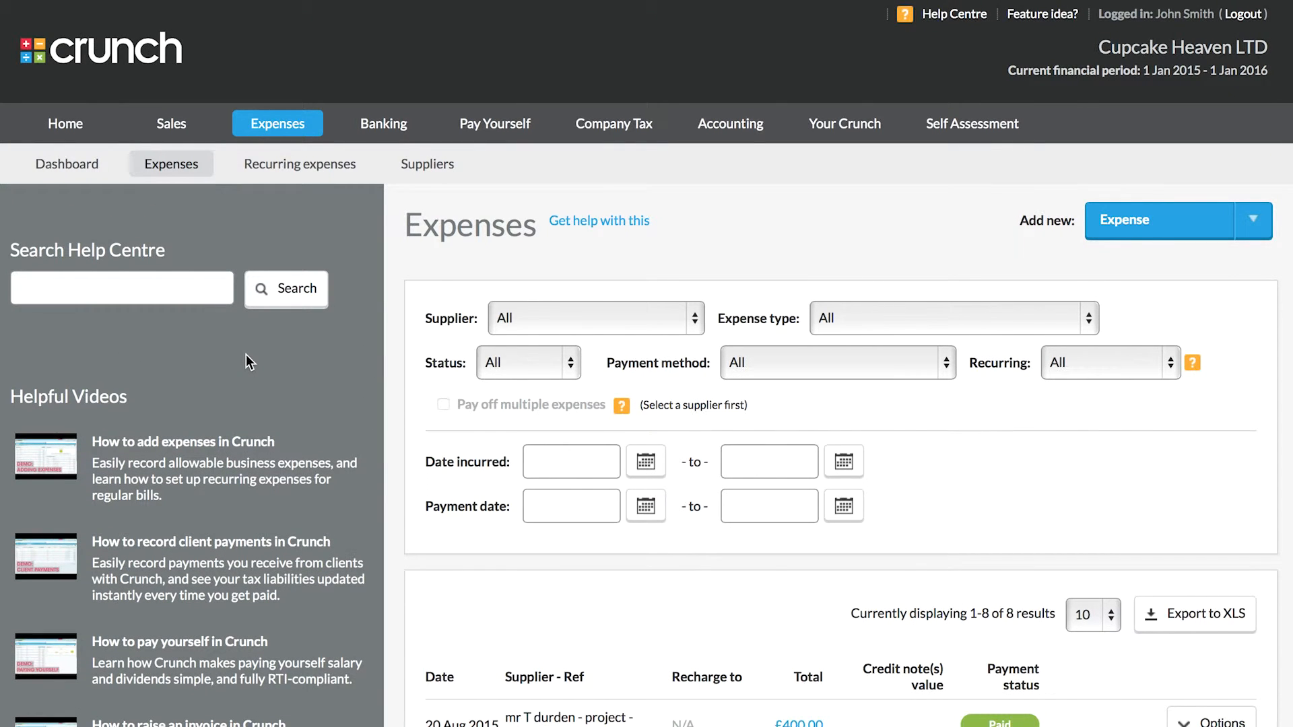
click(600, 219)
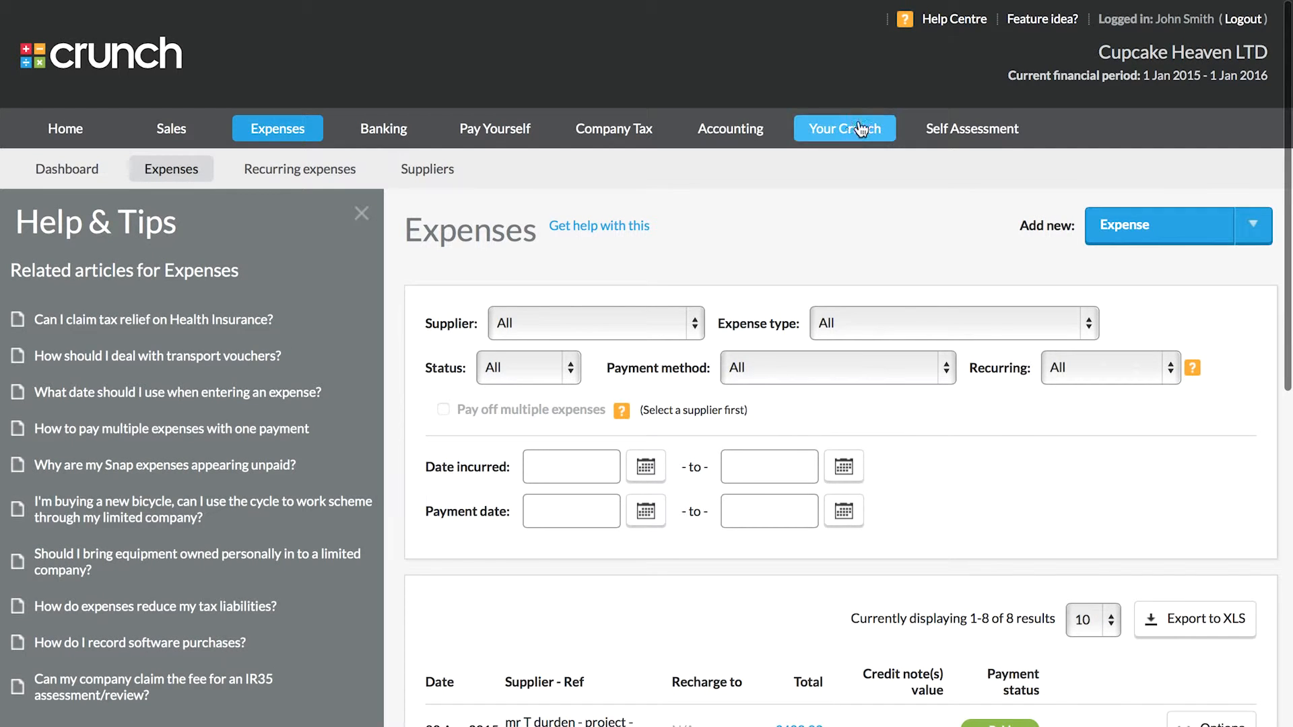
mouse_move(956, 25)
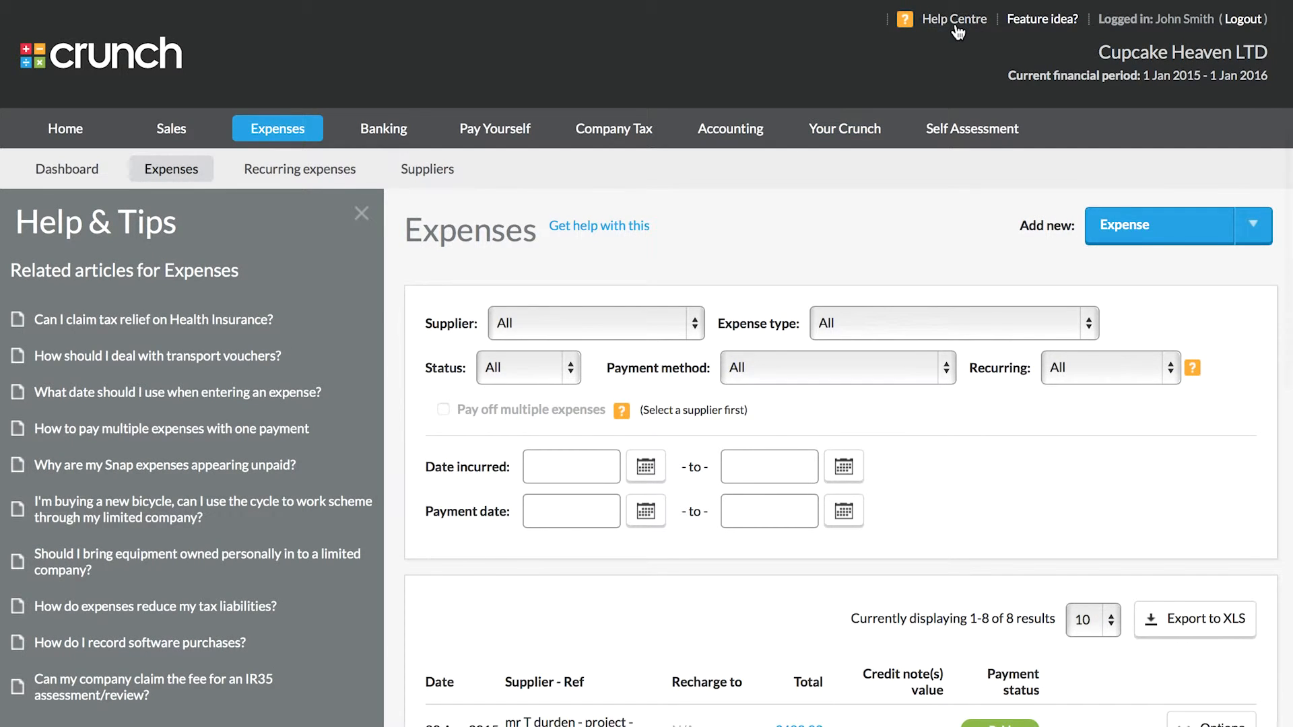
Step: Browse the Help Centre knowledge base and choose the Pay Yourself article list
click(956, 19)
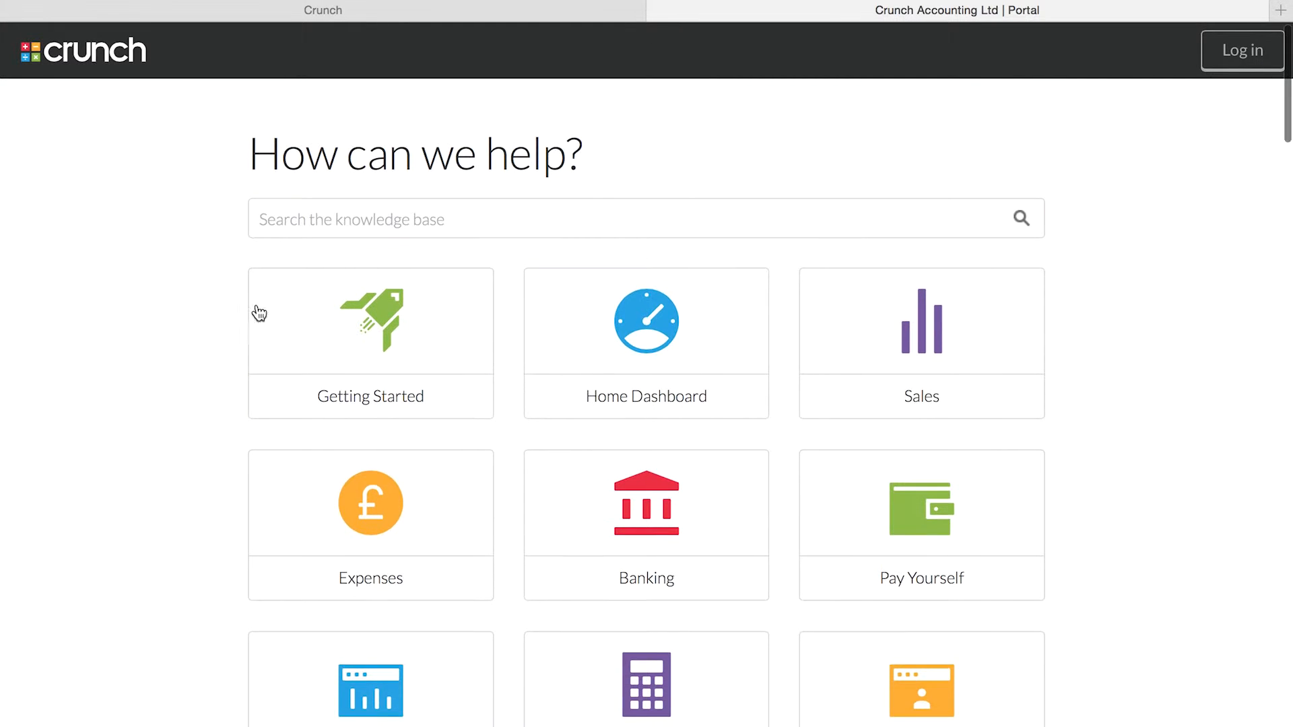
mouse_move(913, 381)
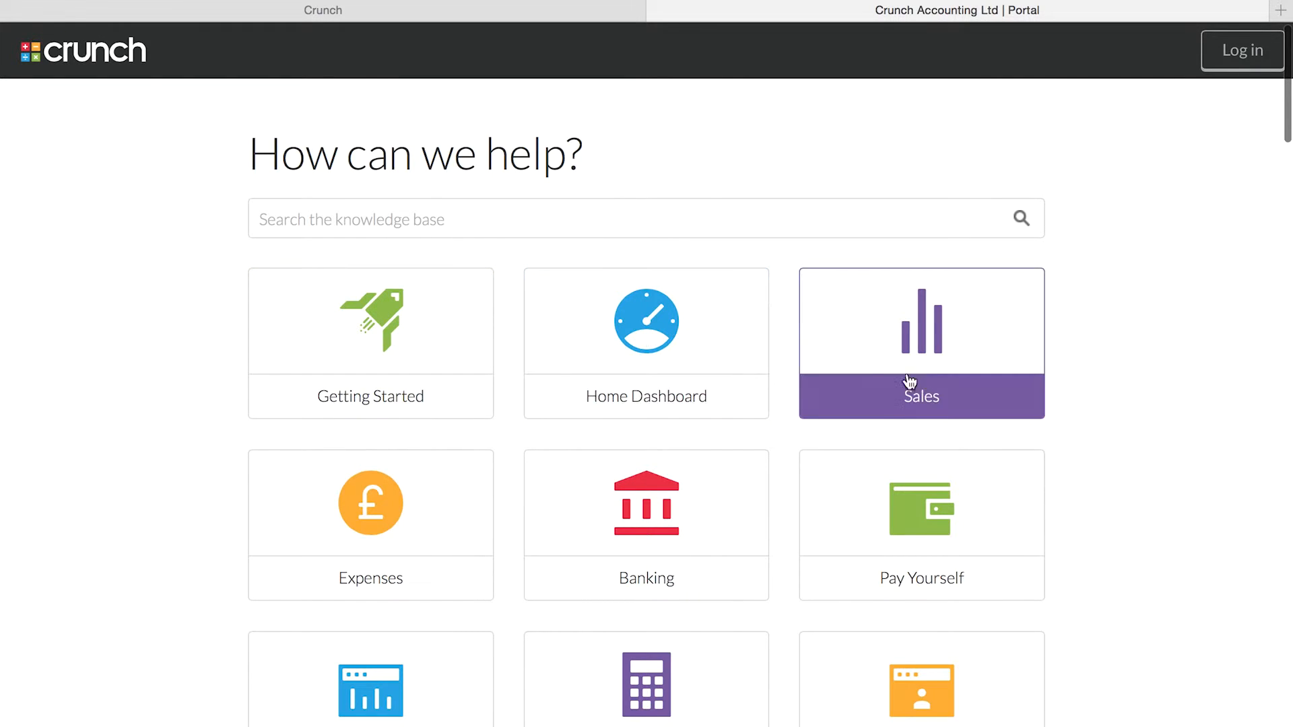
mouse_move(371, 318)
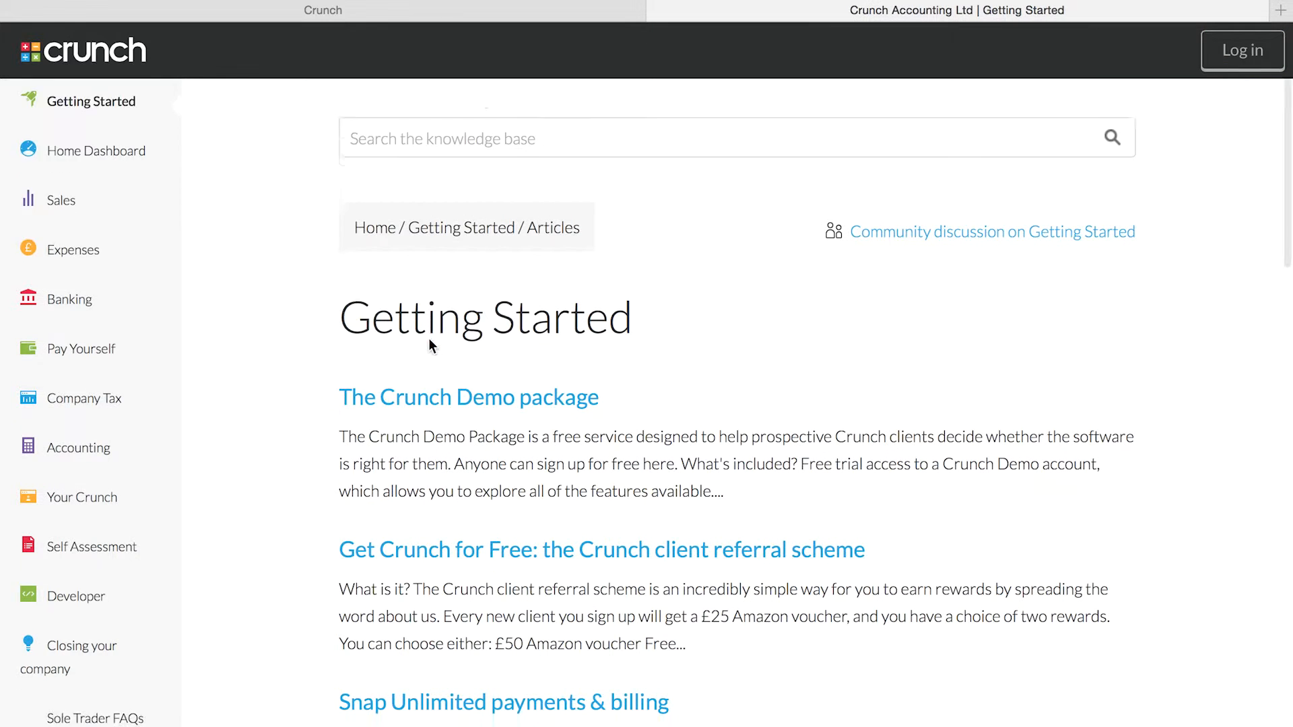
scroll(down, 3)
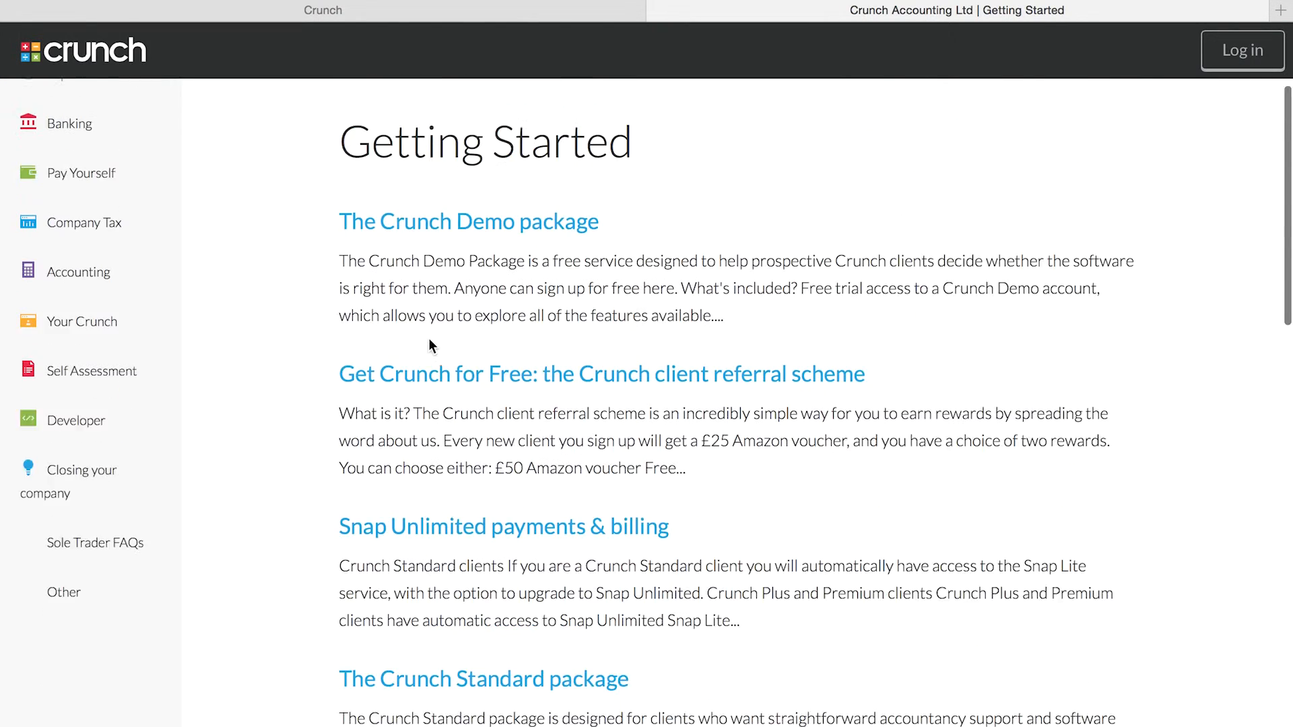
scroll(up, 3)
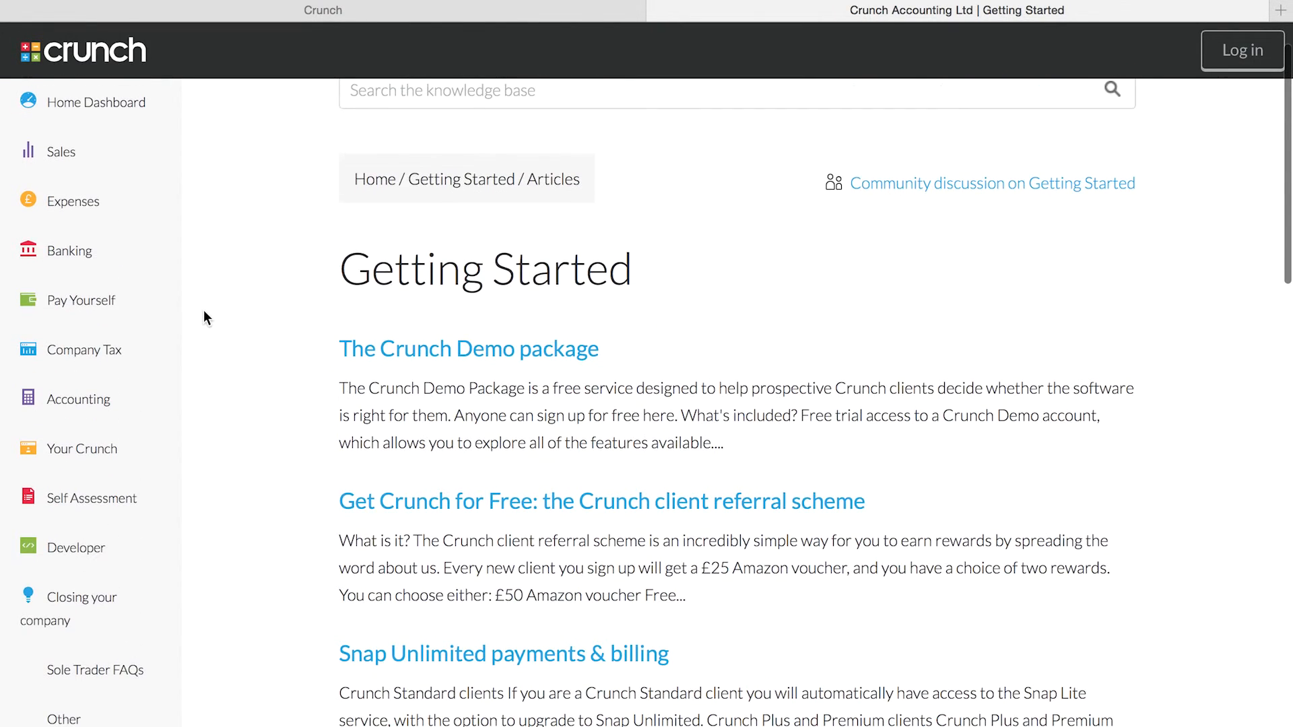
mouse_move(82, 448)
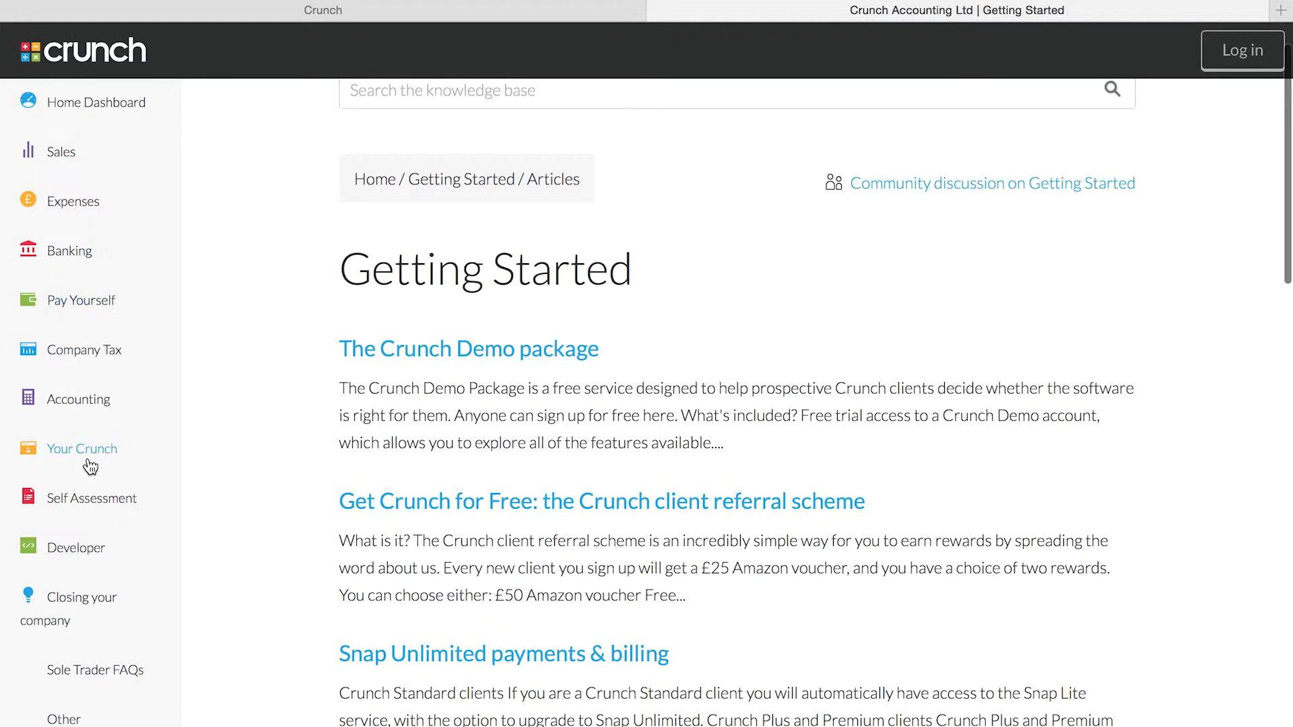
mouse_move(150, 379)
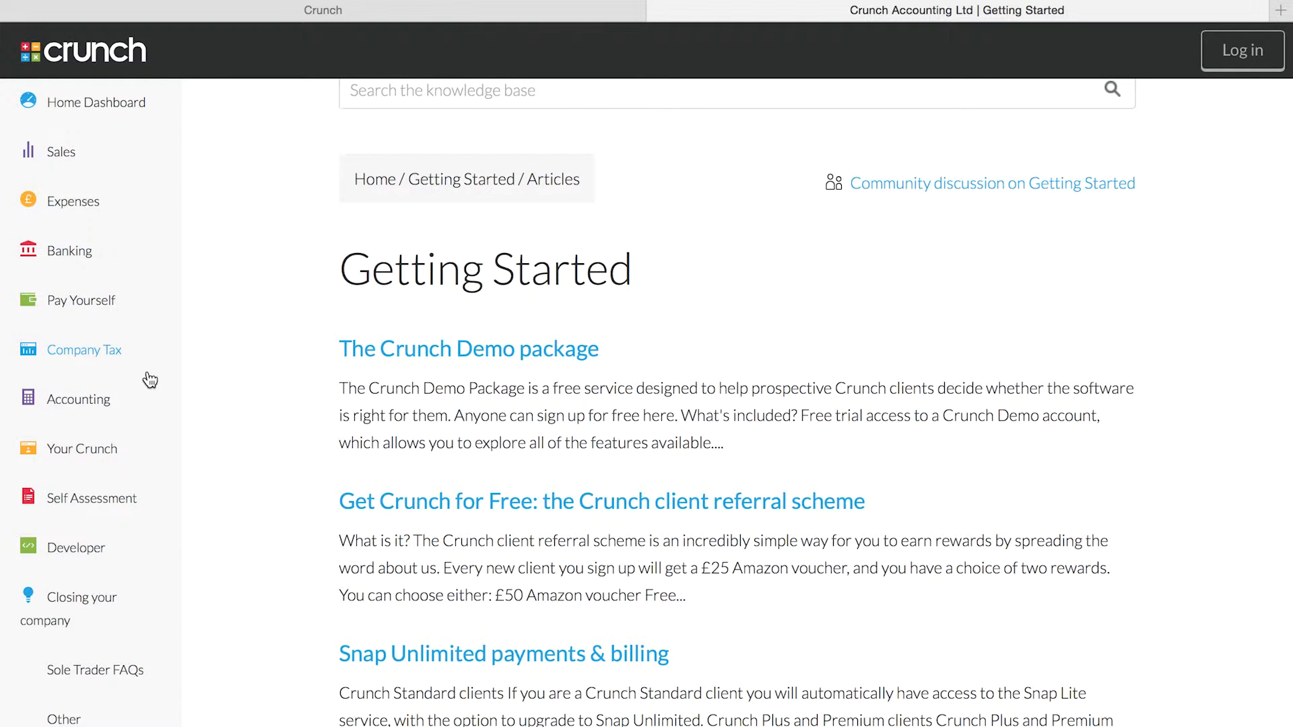
mouse_move(118, 476)
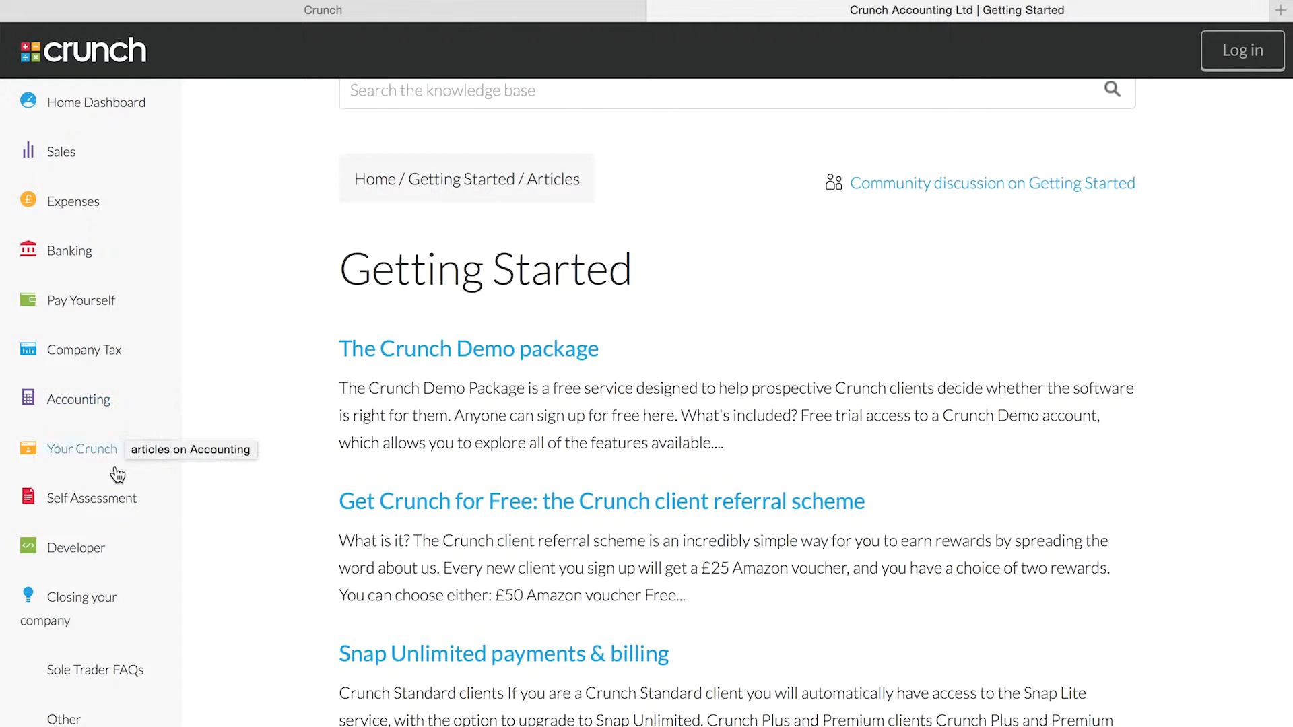
mouse_move(98, 280)
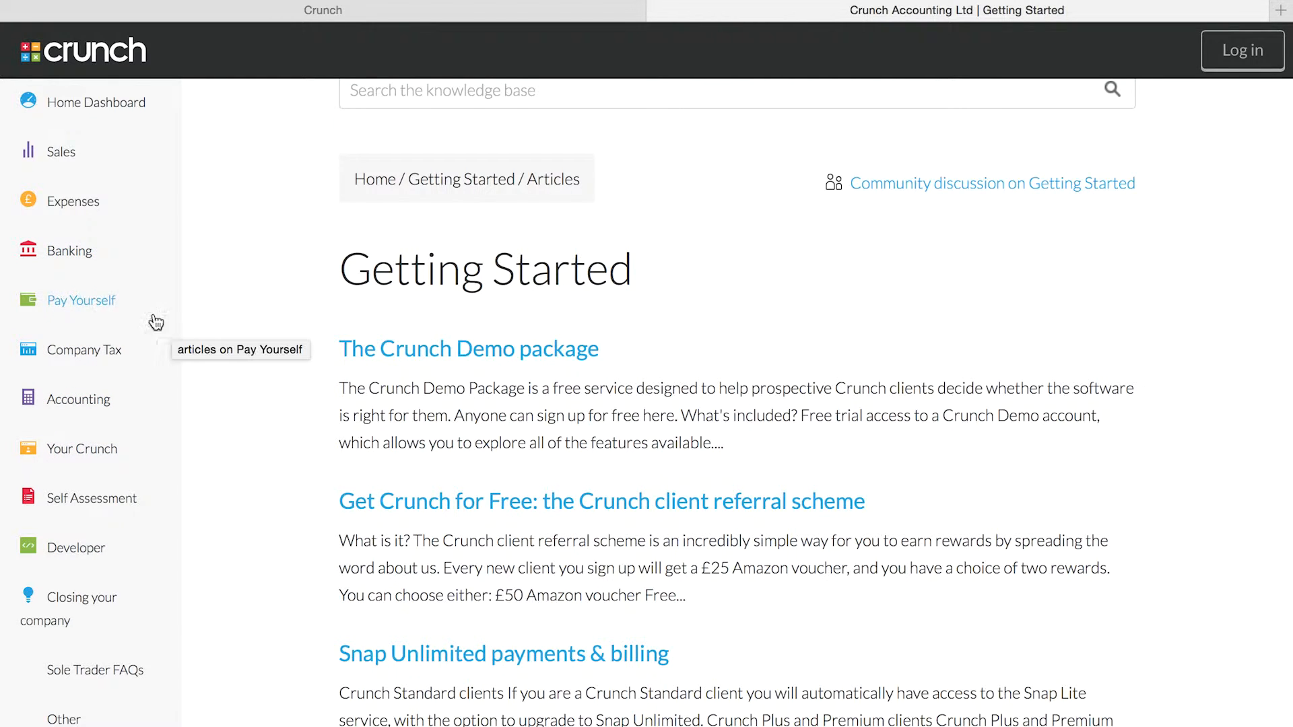
click(81, 300)
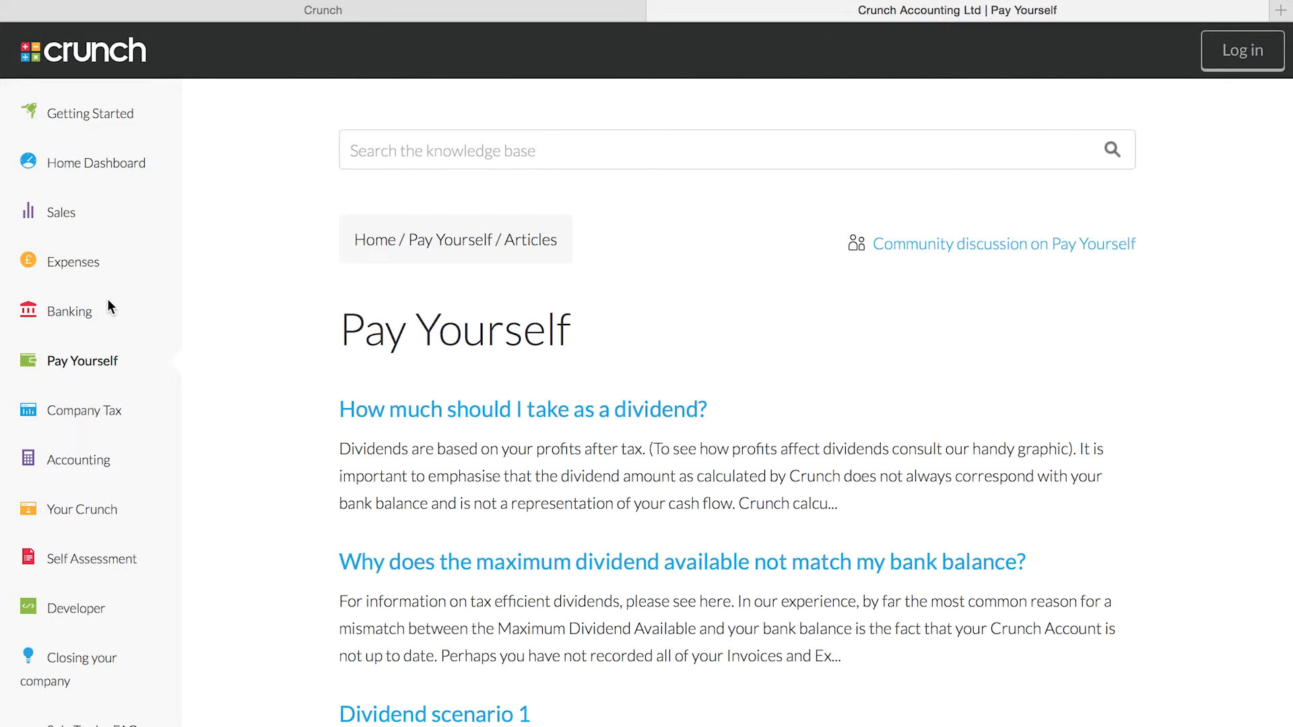
mouse_move(103, 376)
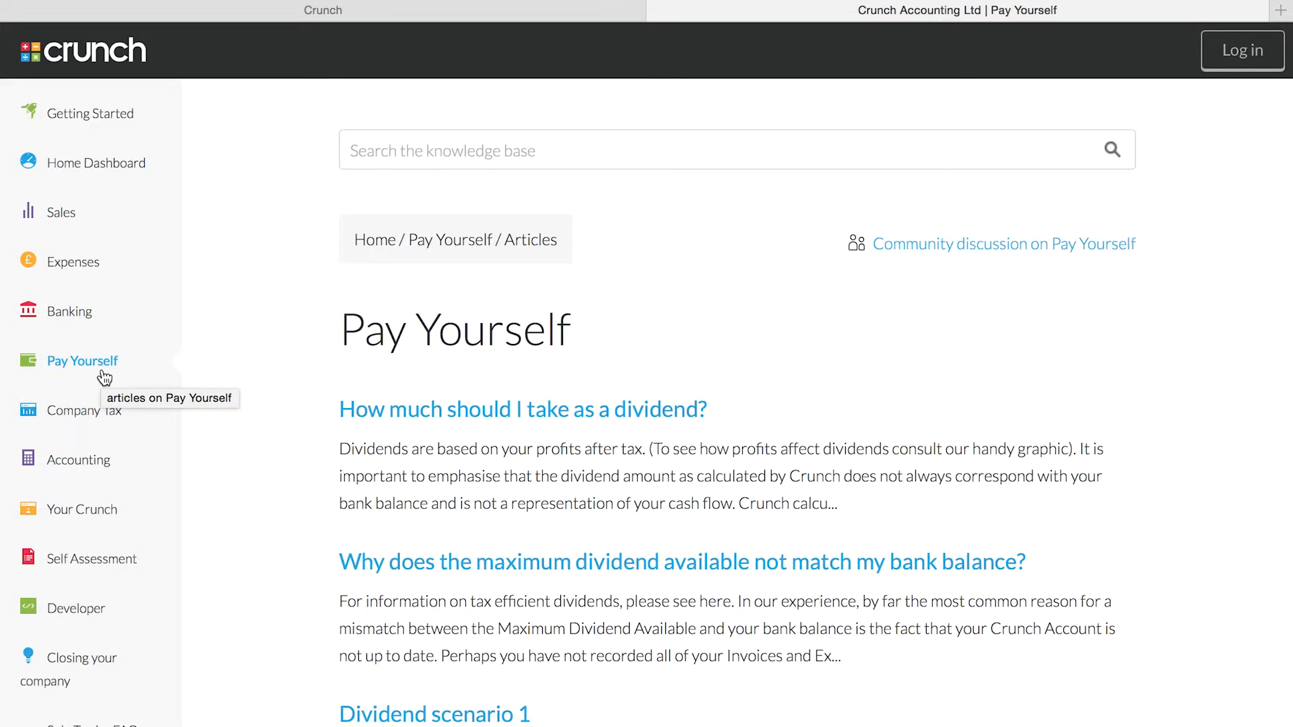
Step: Read through the dividend articles, then return to Expenses with the help panel closed
scroll(down, 3)
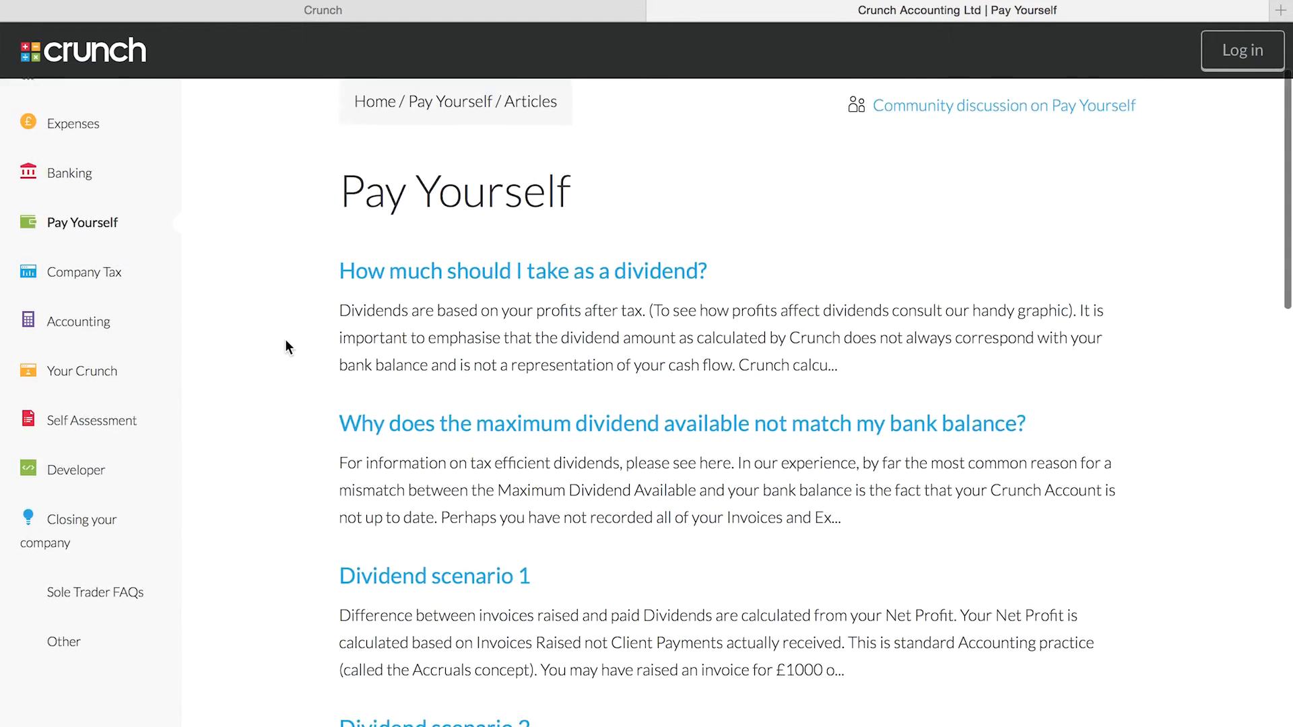
scroll(down, 3)
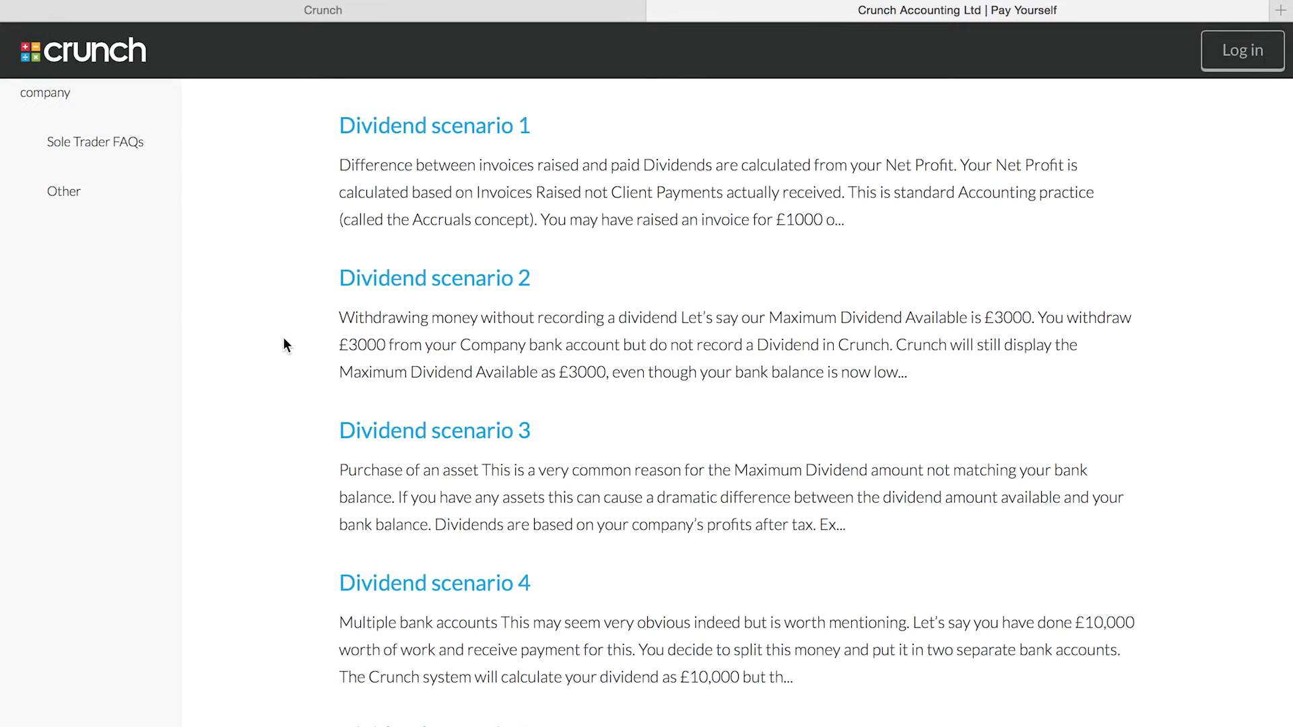
scroll(up, 3)
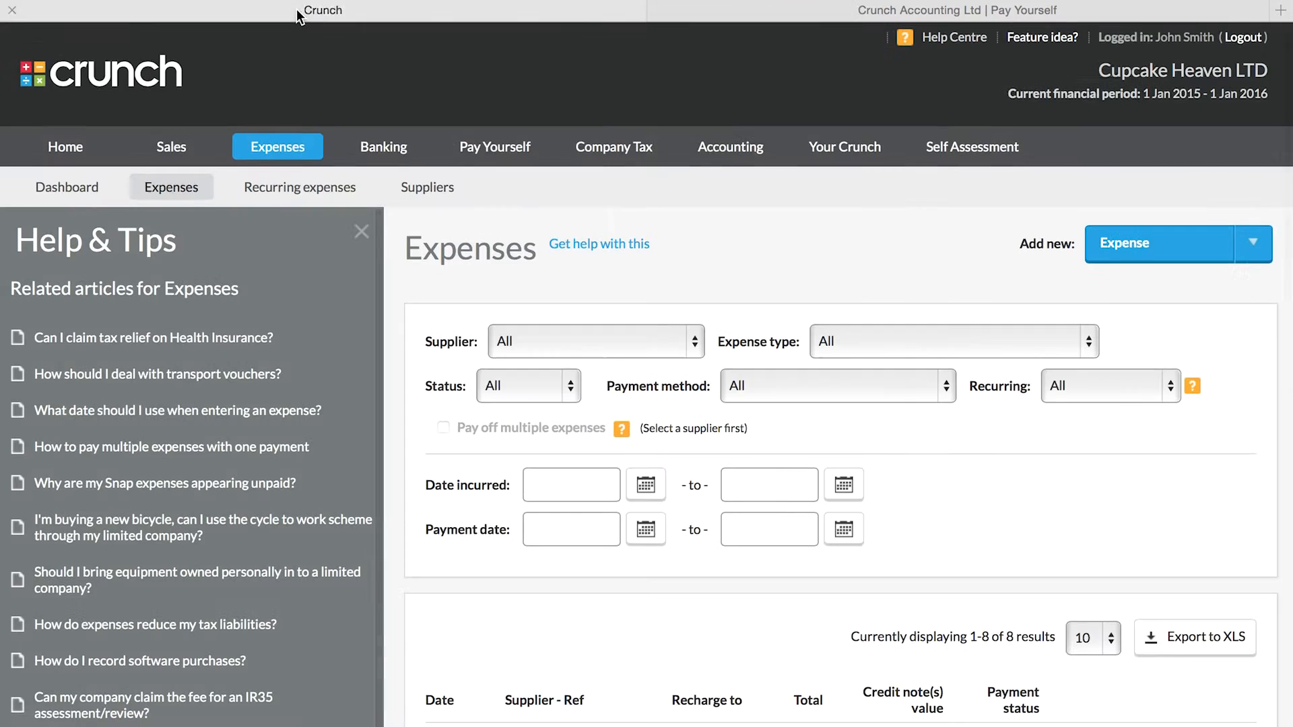
click(361, 232)
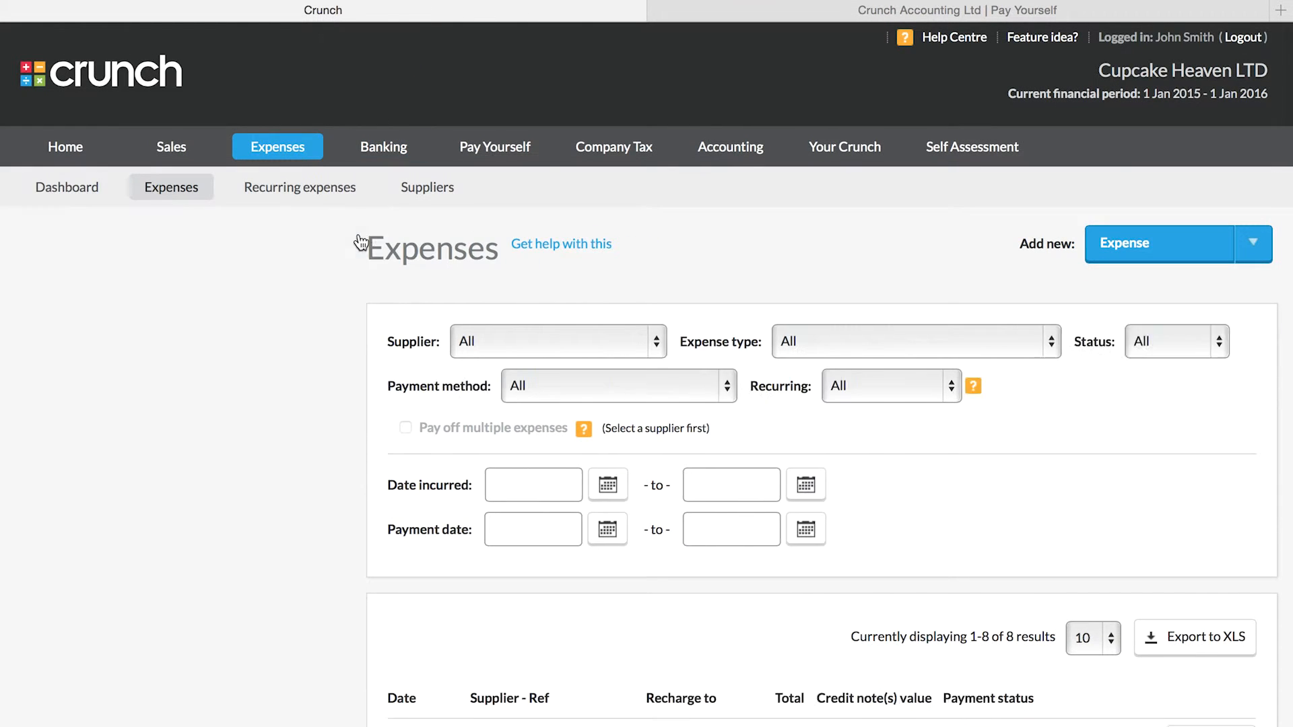
Step: Go to the Your Crunch dashboard with account settings and the Your Team card
scroll(down, 3)
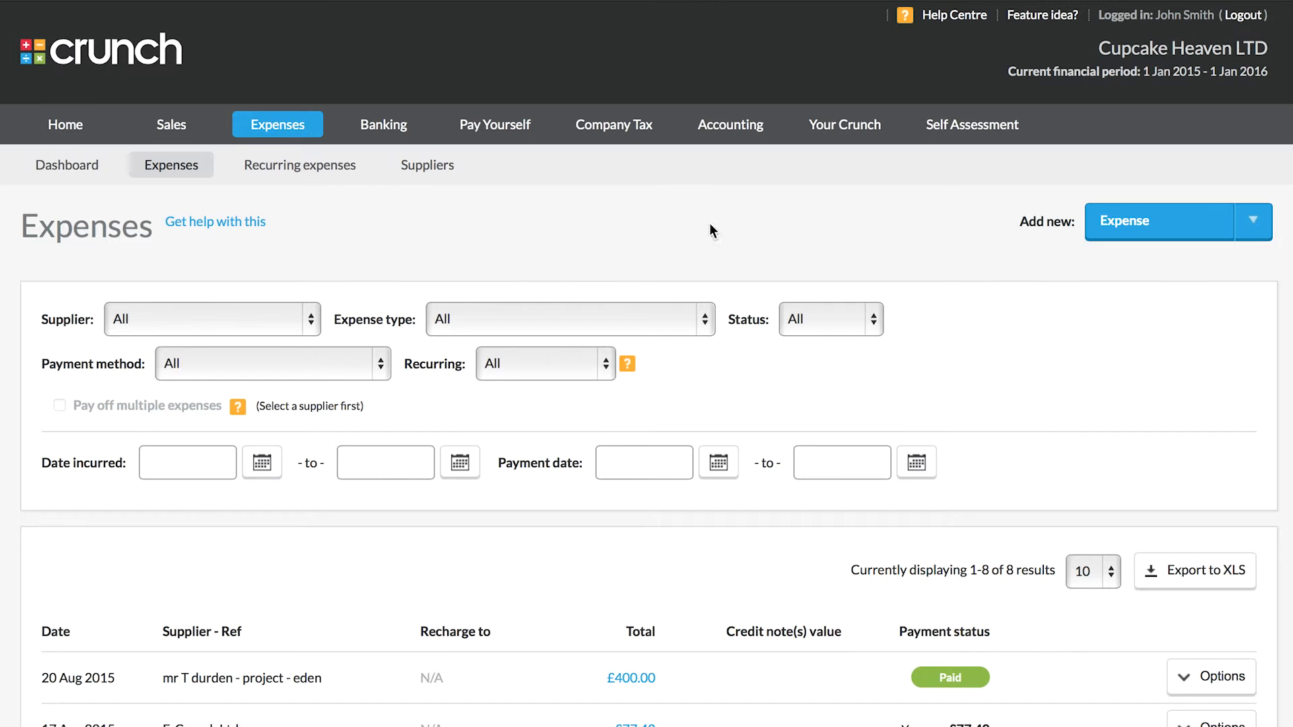
click(843, 124)
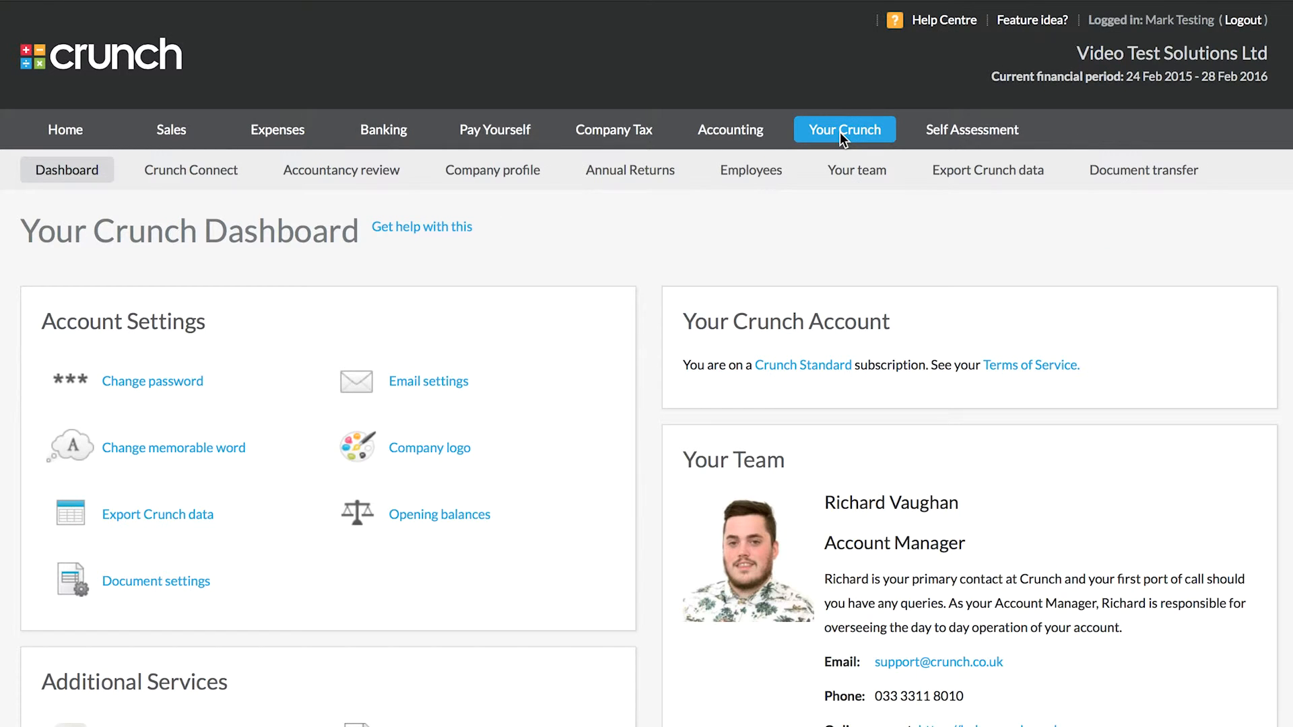
mouse_move(943, 25)
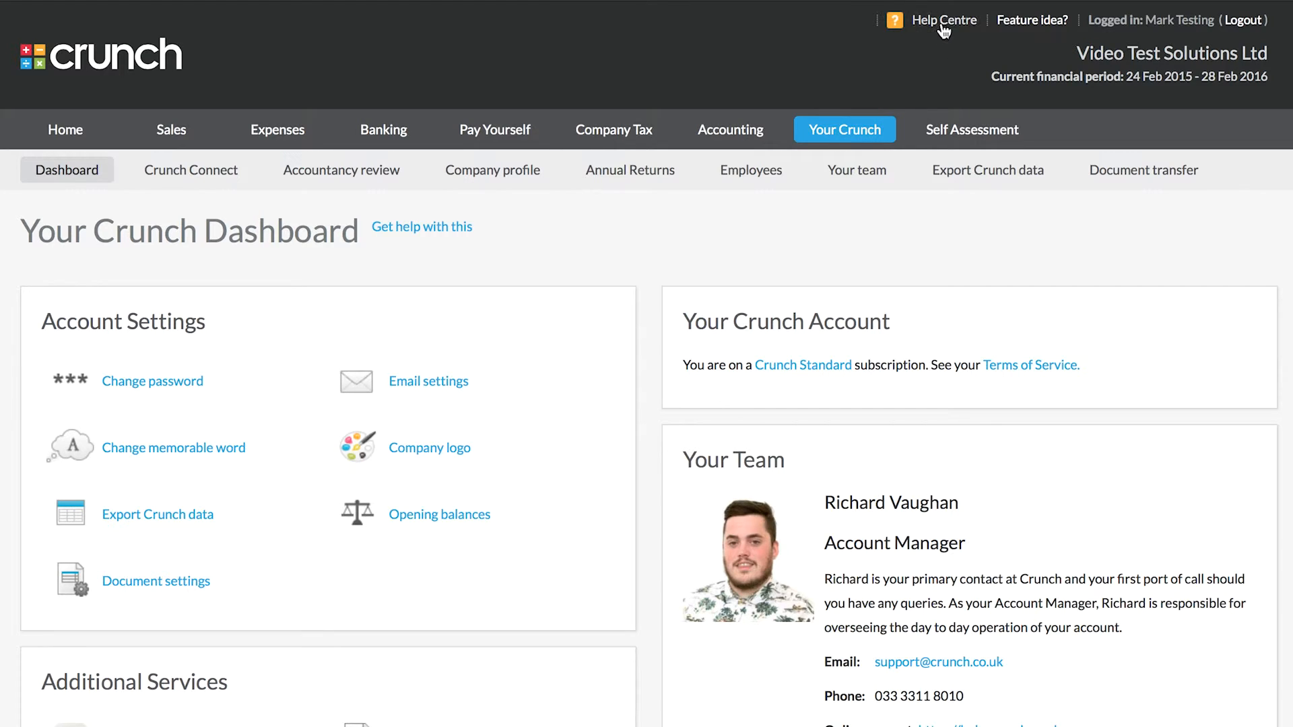
mouse_move(741, 237)
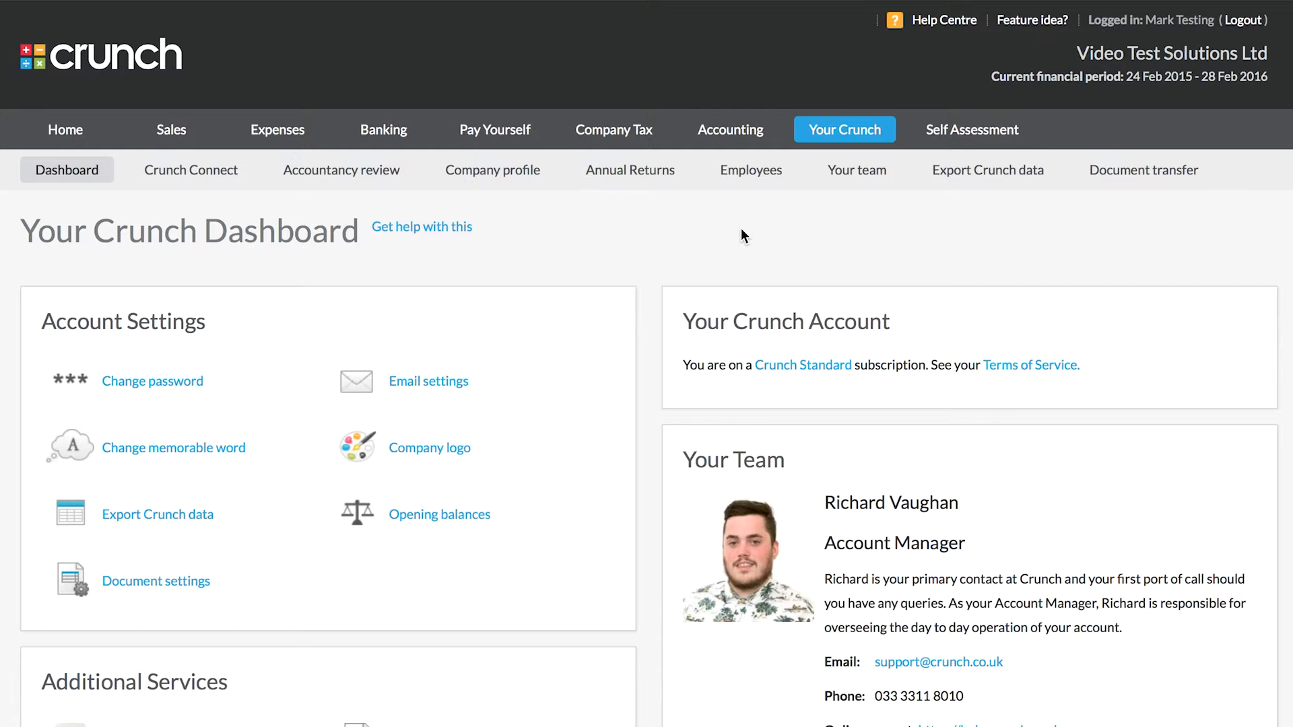
mouse_move(805, 311)
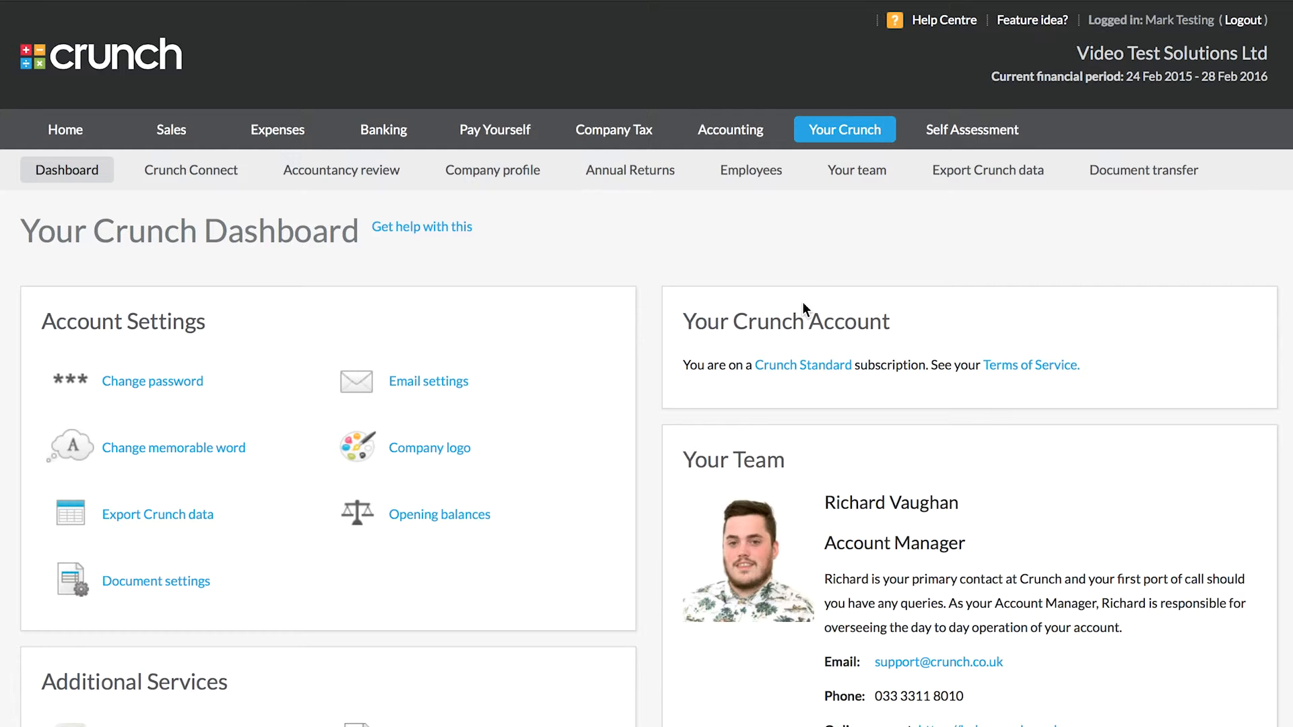
scroll(down, 3)
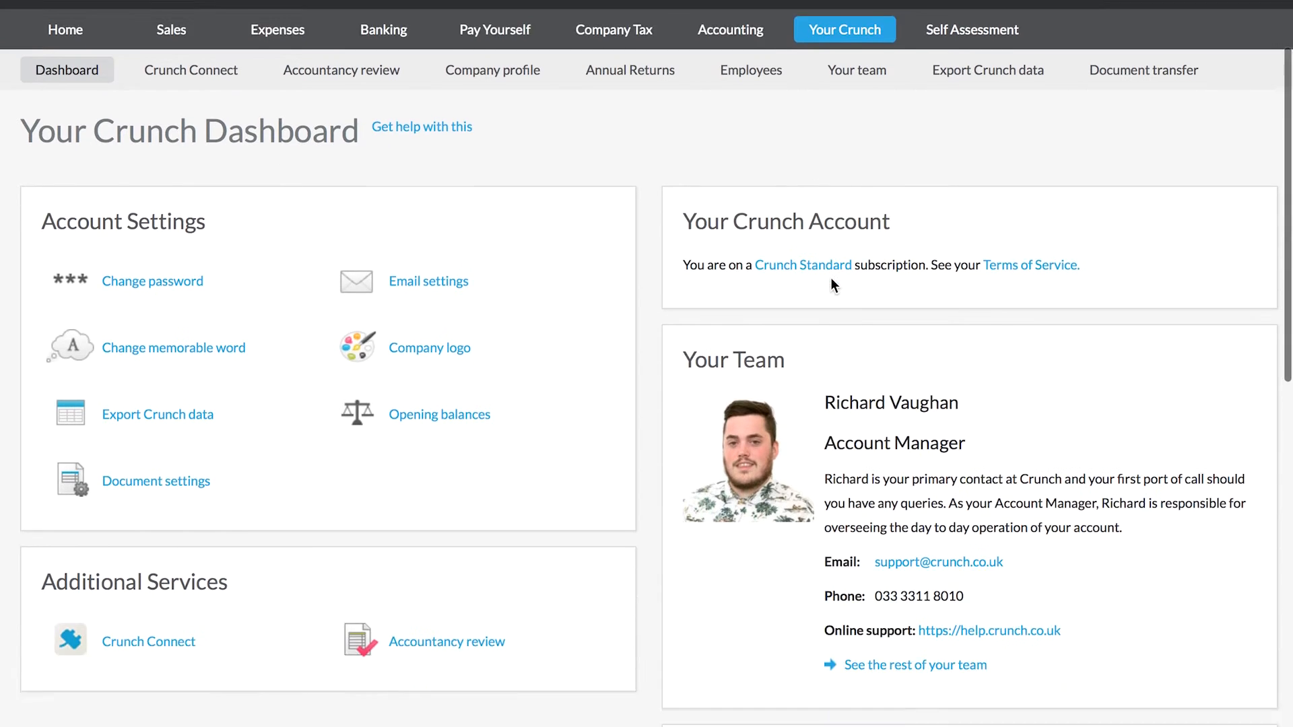
scroll(up, 3)
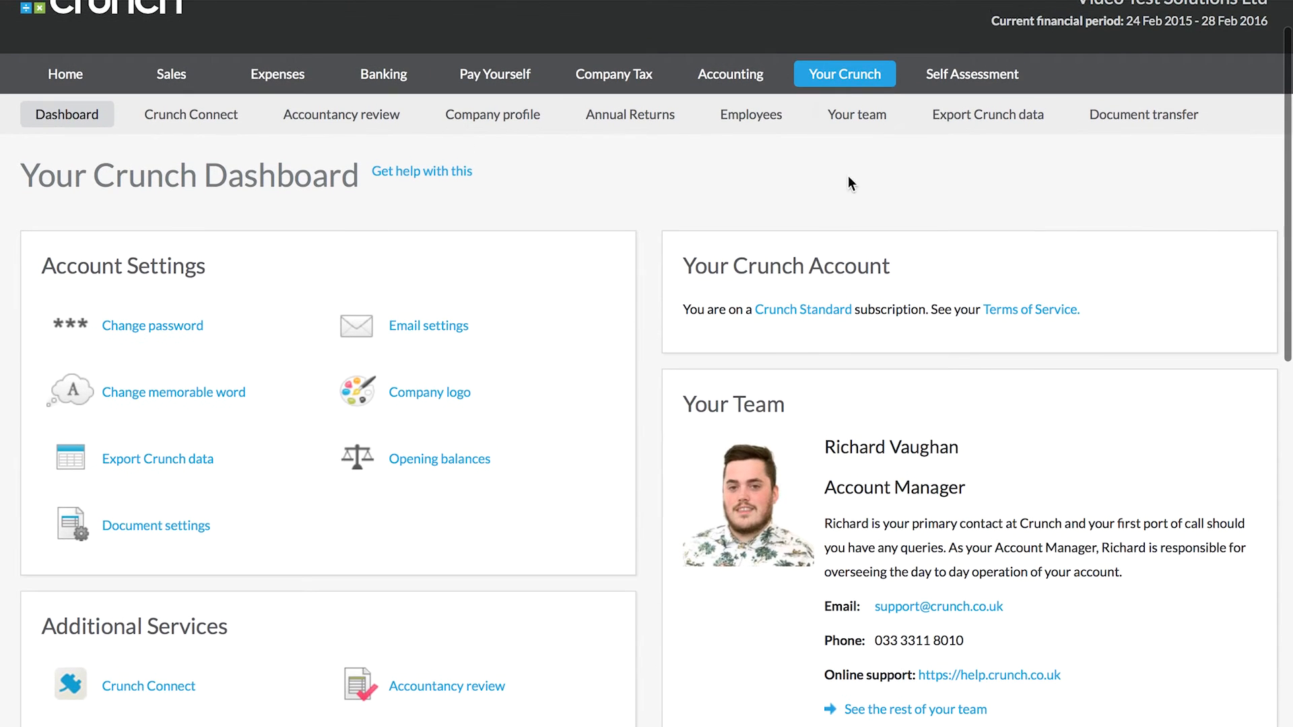
mouse_move(827, 178)
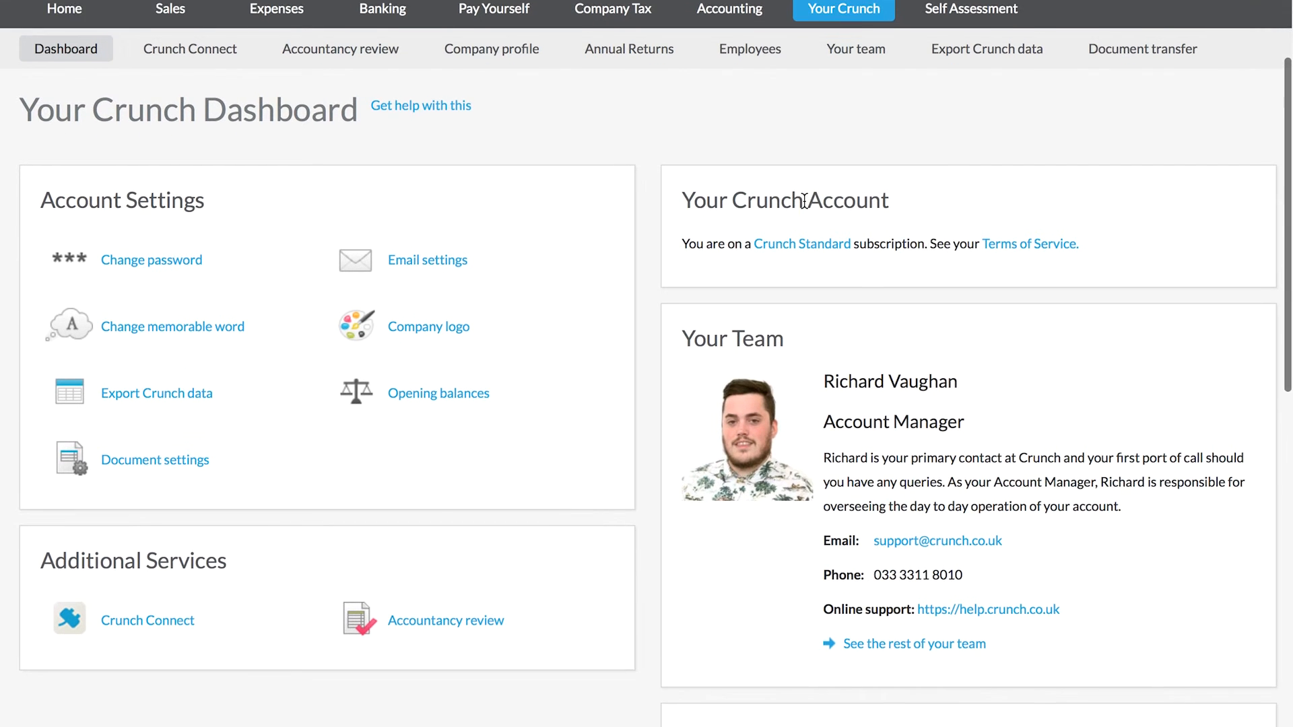
click(856, 49)
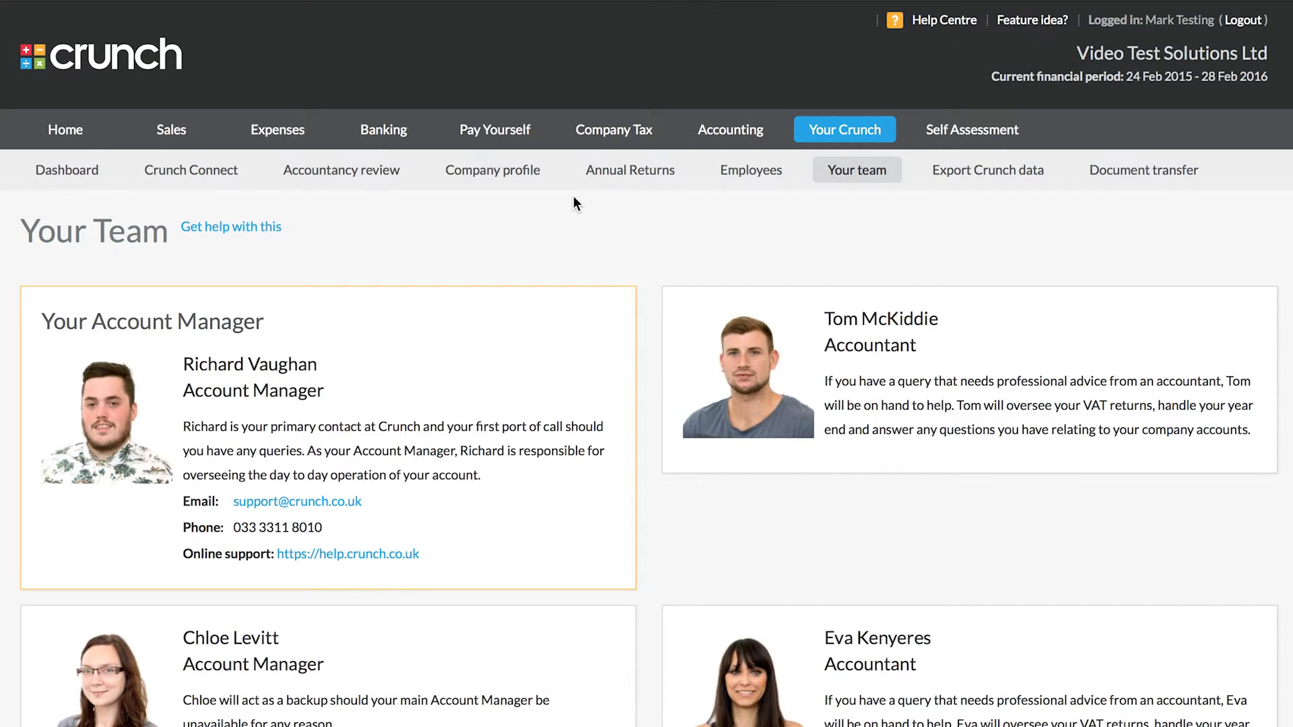
mouse_move(567, 261)
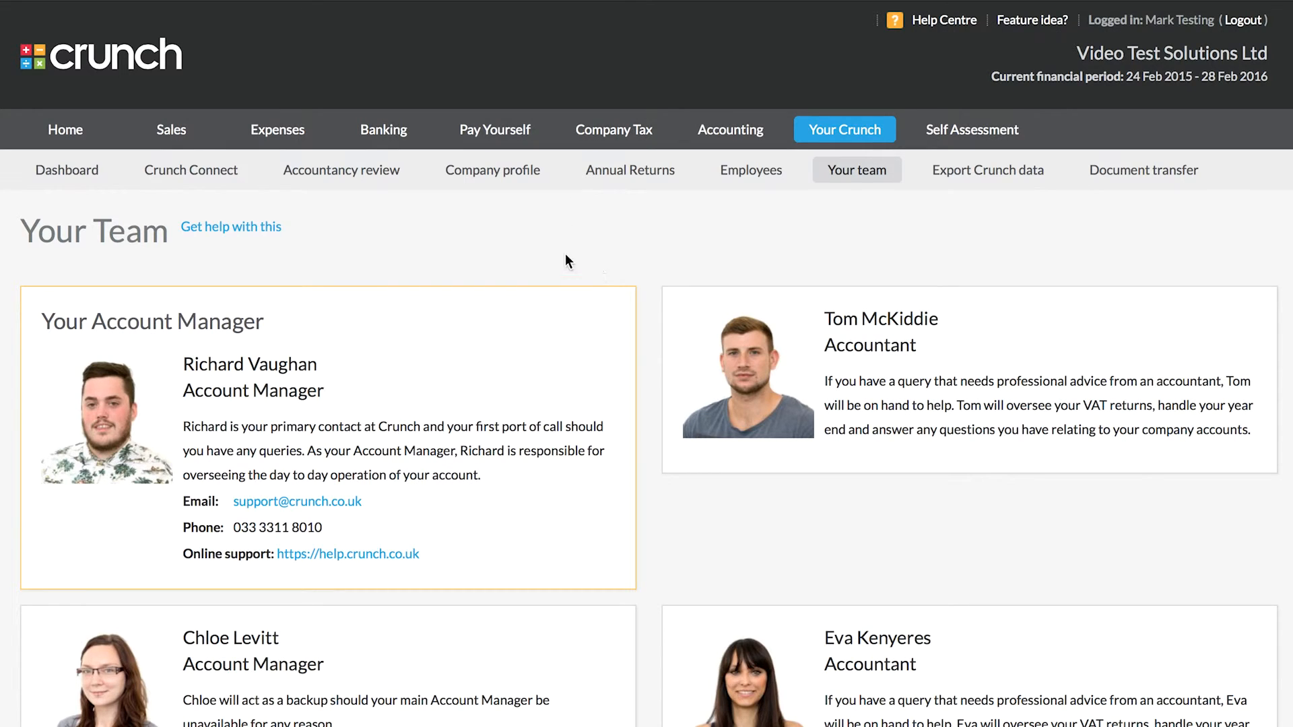
click(66, 170)
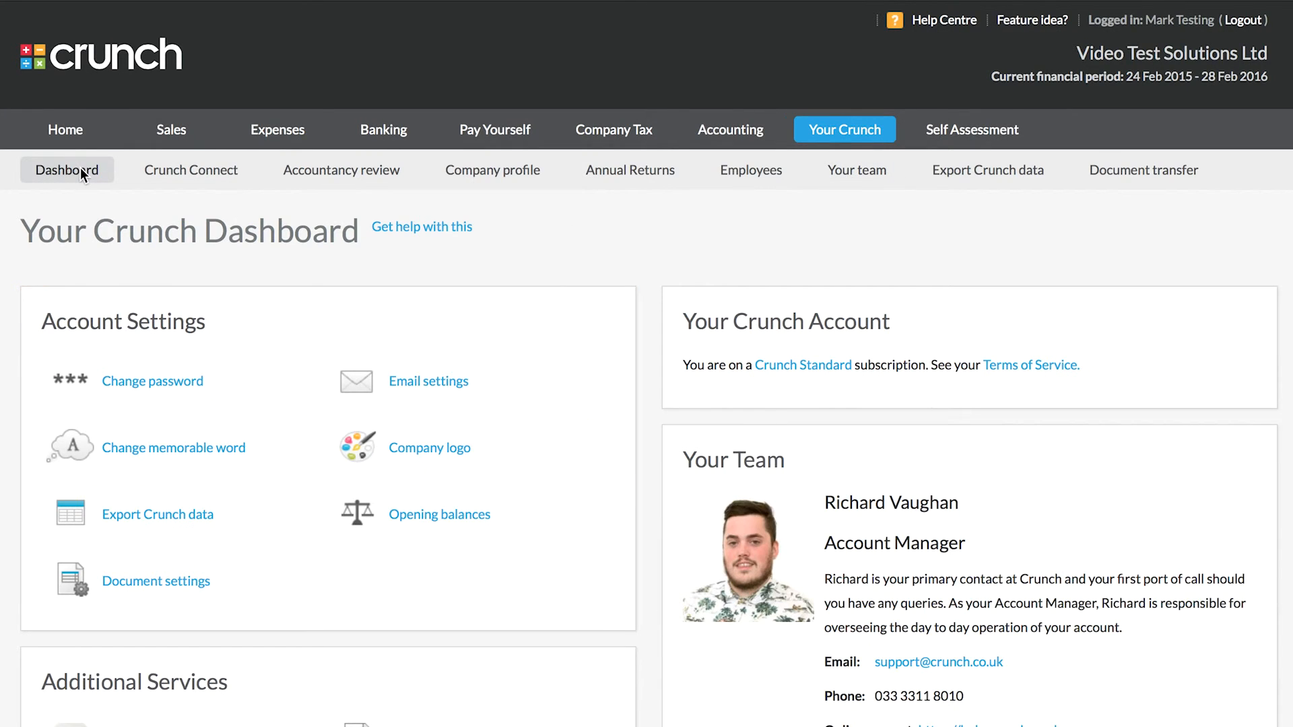